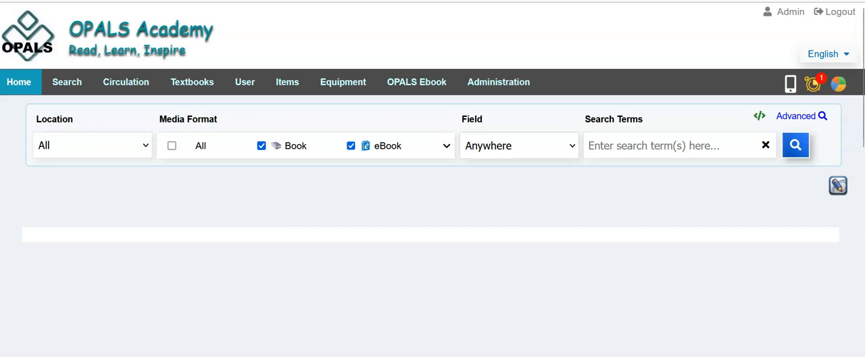
mouse_move(679, 258)
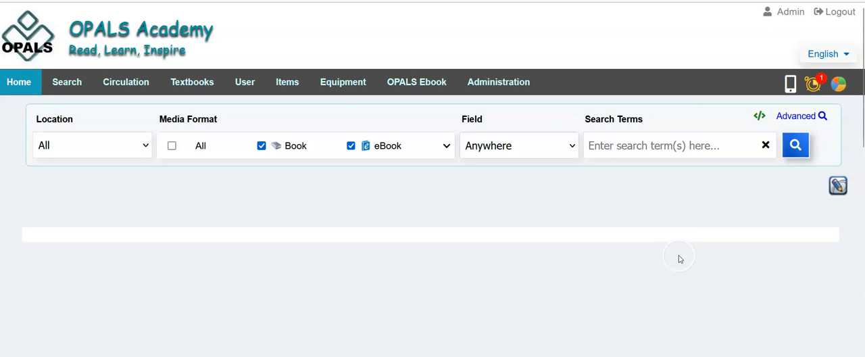
mouse_move(675, 255)
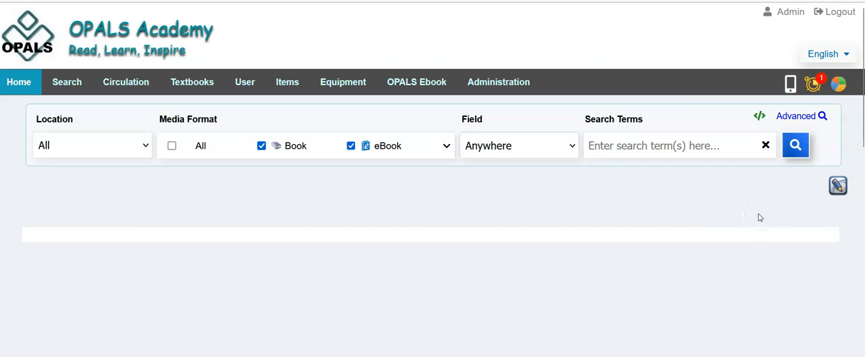
mouse_move(861, 217)
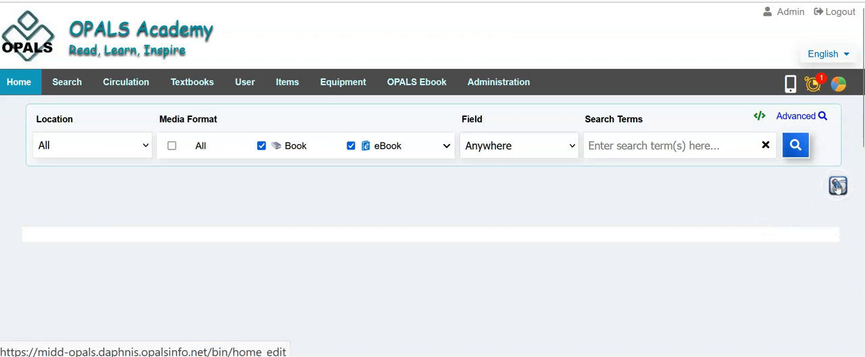
Enter homepage editing and replace the header logo with the stacked-books image library 1.jpg.
left_click(838, 185)
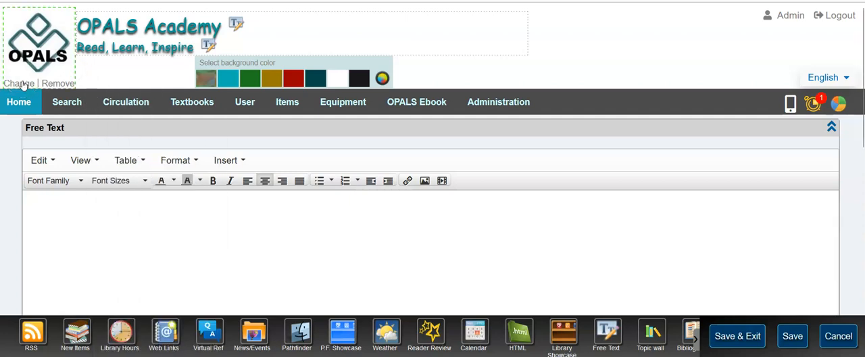
left_click(18, 83)
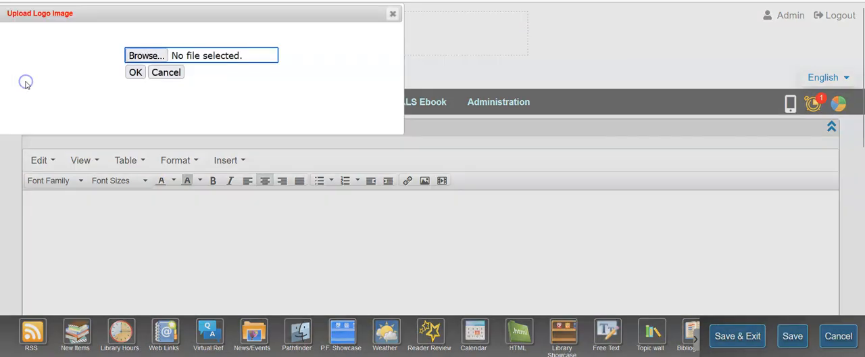
left_click(146, 55)
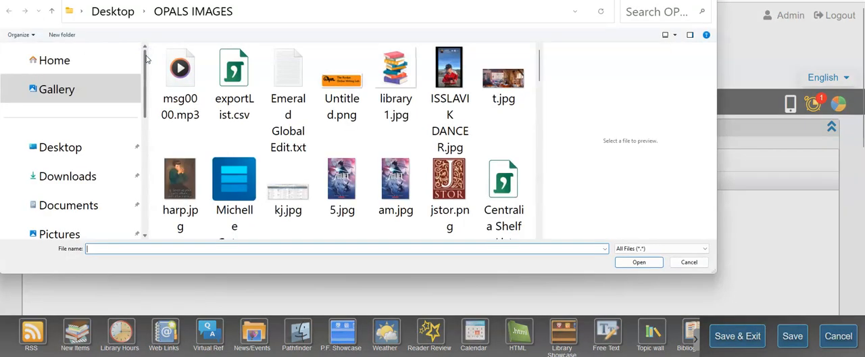
left_click(395, 75)
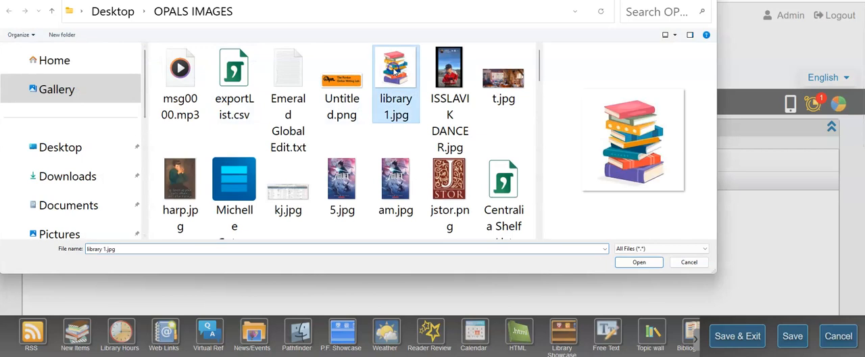
left_click(638, 262)
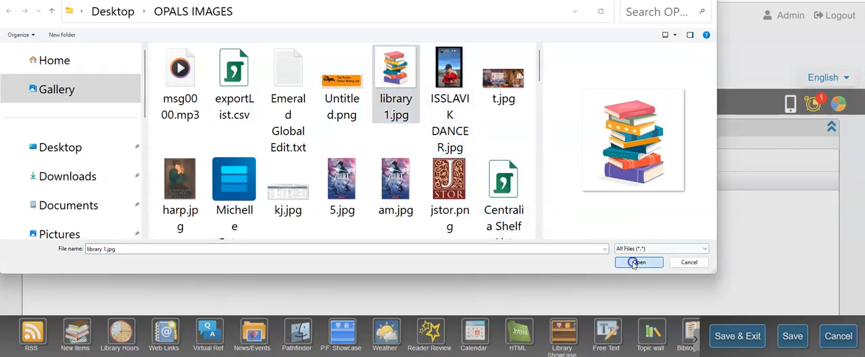
left_click(638, 262)
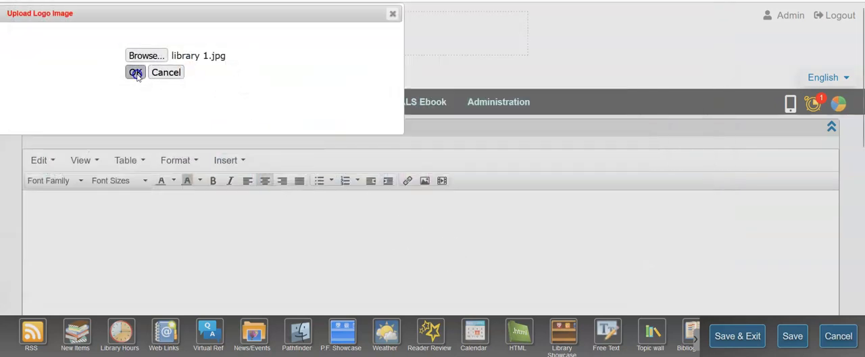
left_click(135, 72)
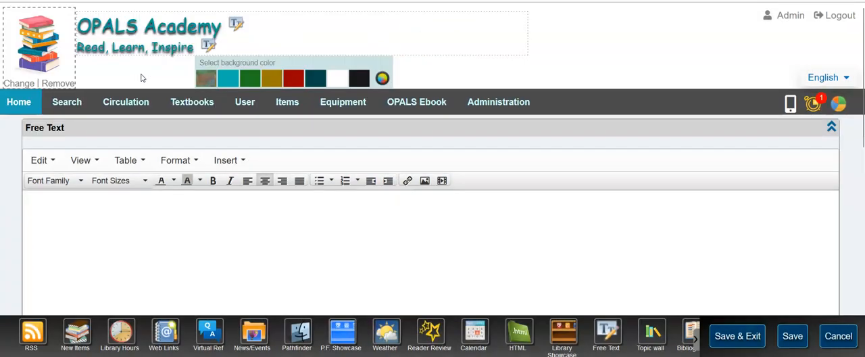
mouse_move(123, 73)
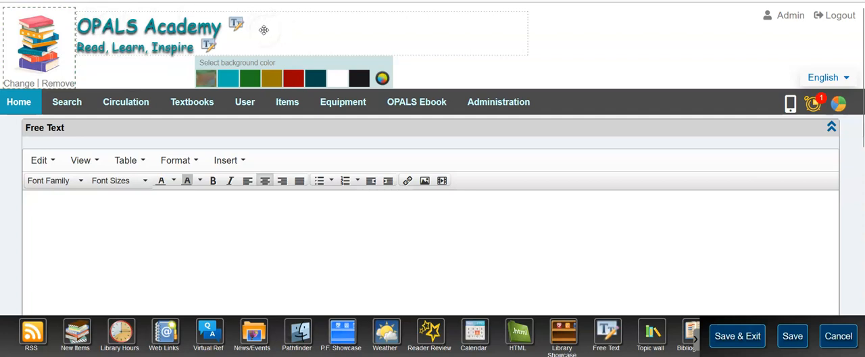
mouse_move(236, 25)
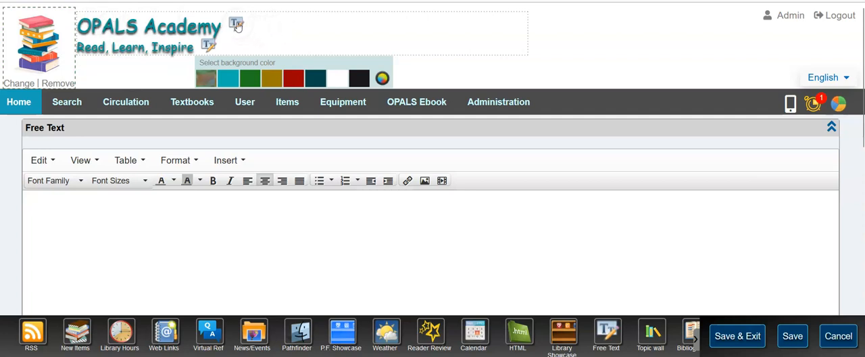
Make the OPALS Academy title dark green, keeping Comic Sans MS, size 21 and shadow.
left_click(236, 23)
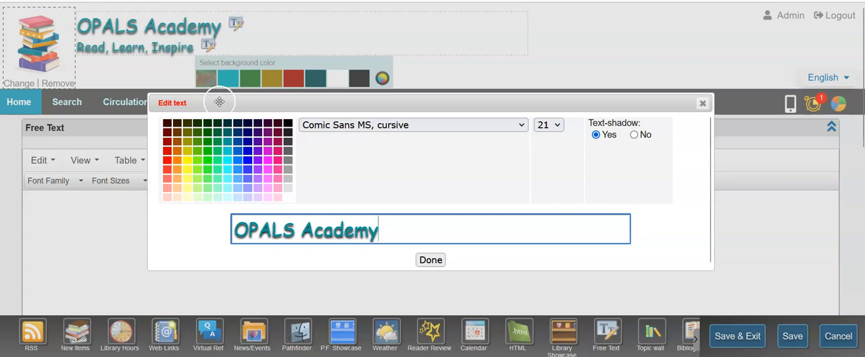
left_click(208, 146)
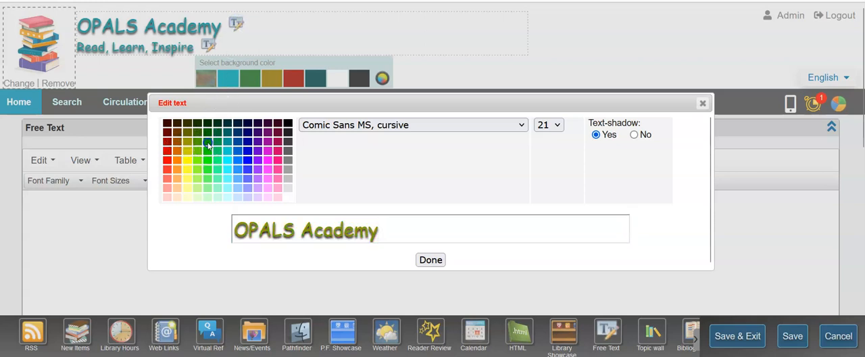
left_click(236, 142)
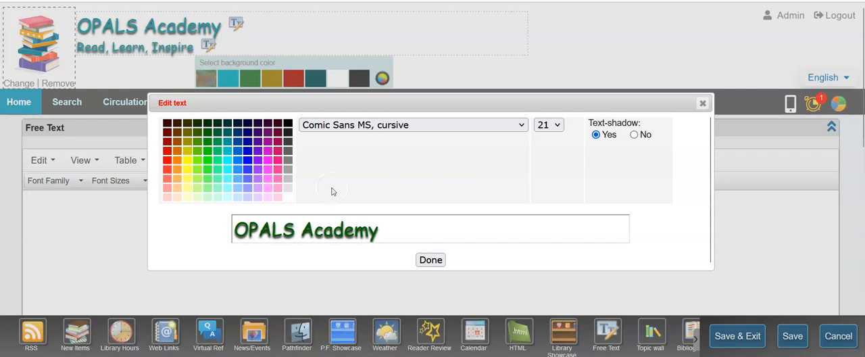
left_click(412, 124)
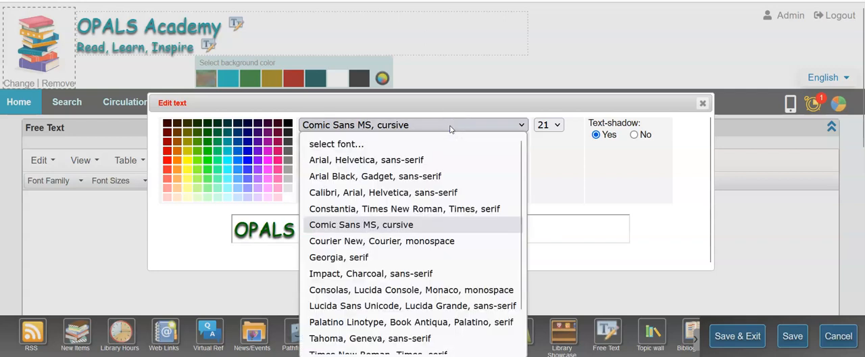
left_click(361, 224)
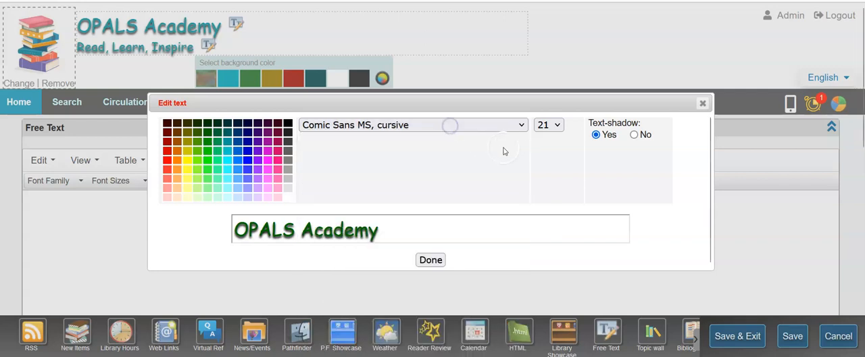
left_click(548, 125)
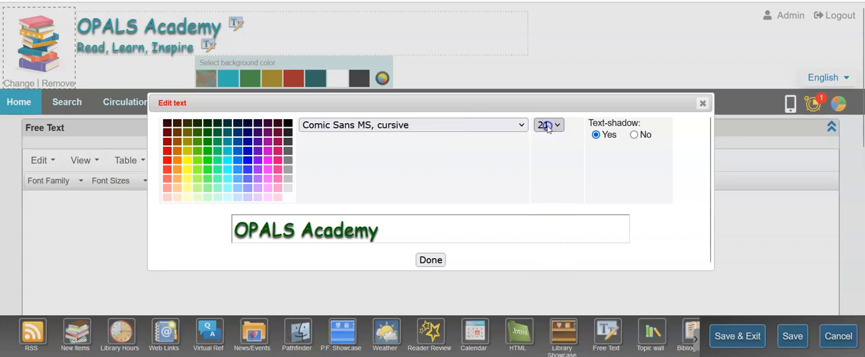
left_click(547, 124)
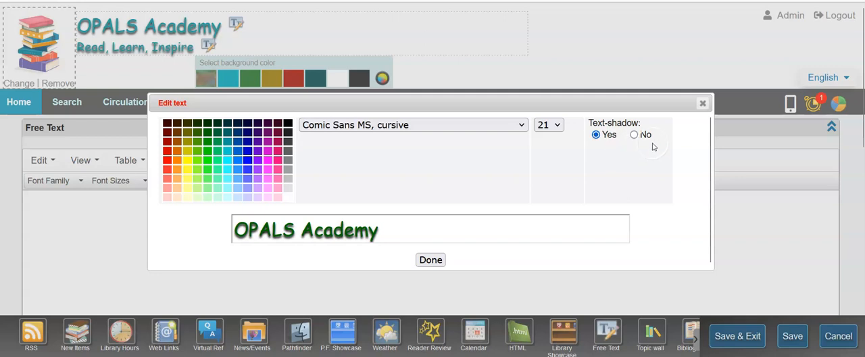
left_click(634, 134)
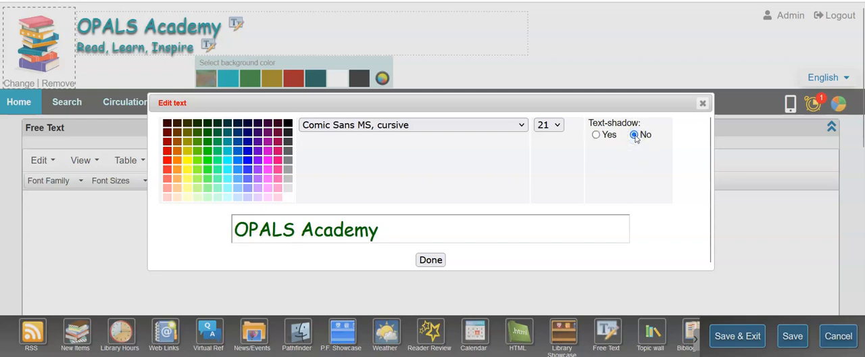
left_click(596, 134)
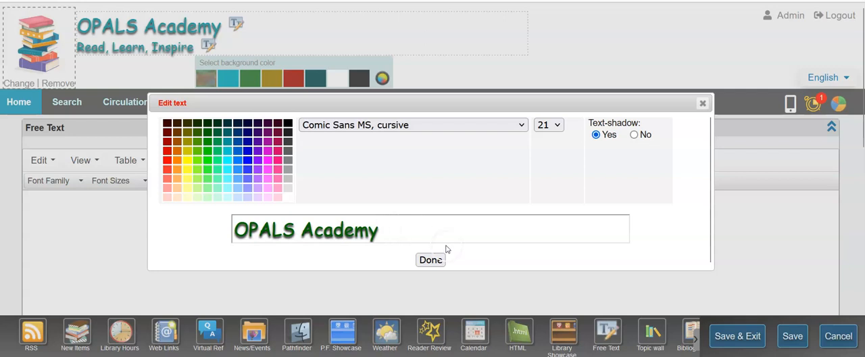
left_click(430, 259)
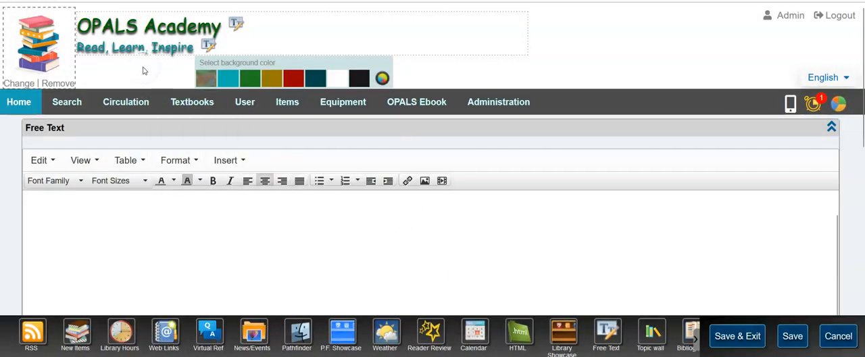
Recolour the 'Read, Learn, Inspire' tagline dark green.
left_click(235, 39)
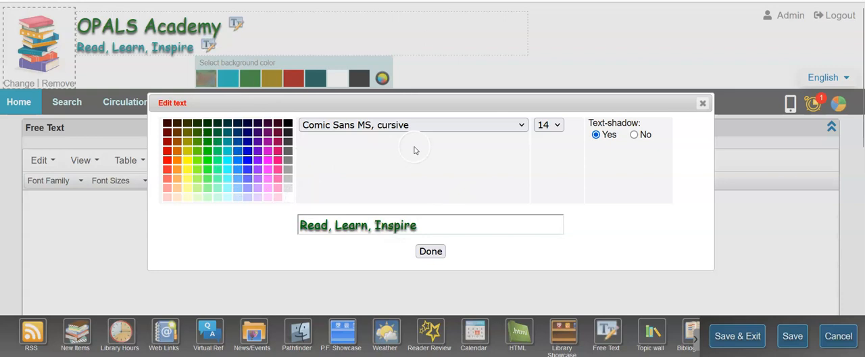
mouse_move(517, 142)
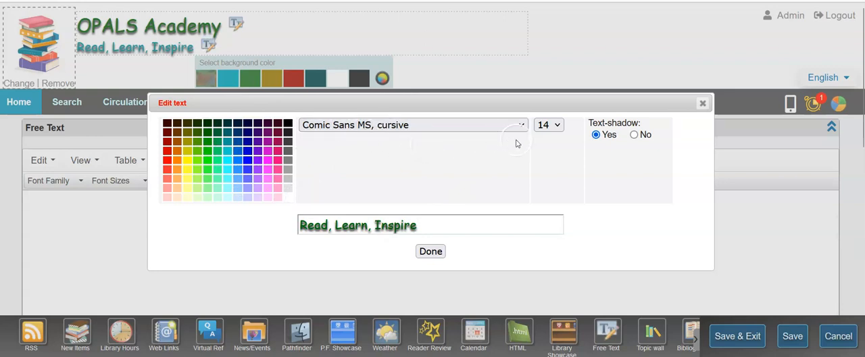
mouse_move(551, 149)
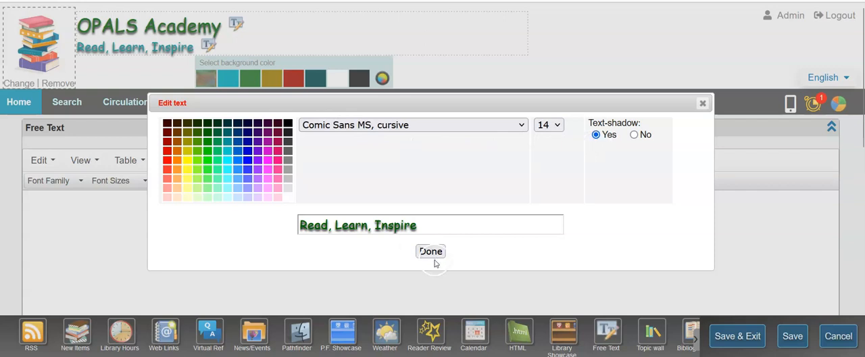
left_click(342, 101)
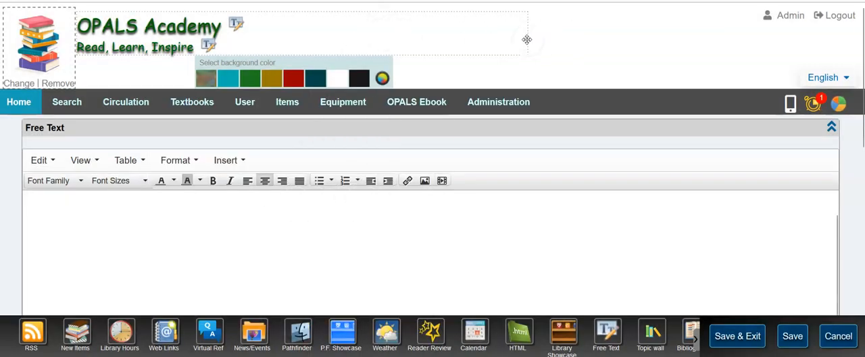
Set the header banner background to white after trying red, closing the full colour range.
left_click(271, 78)
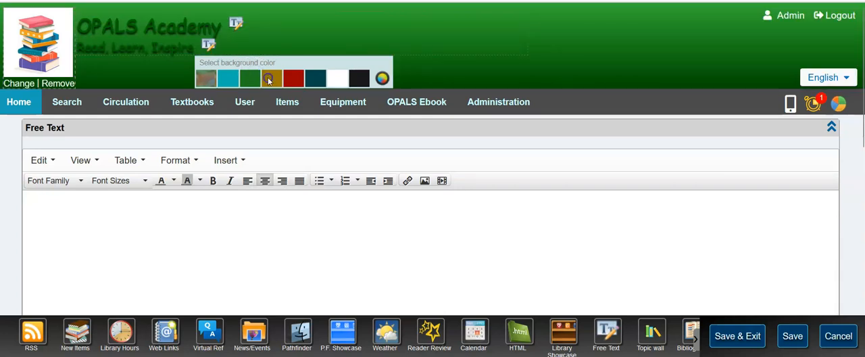
left_click(294, 78)
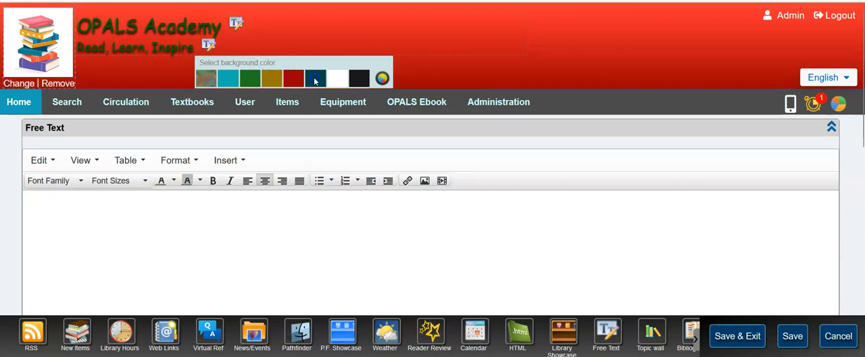
left_click(337, 77)
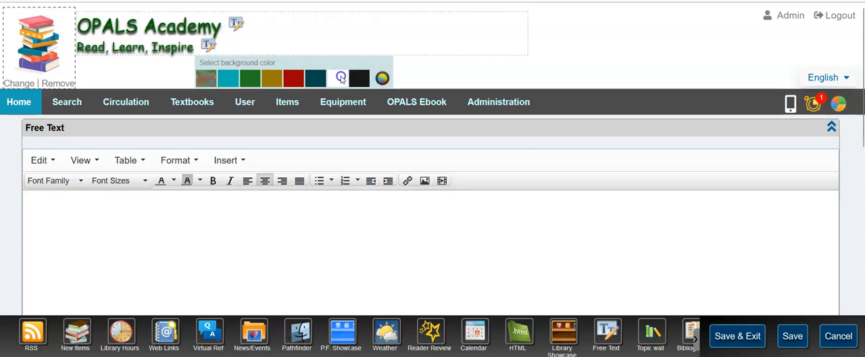
left_click(382, 77)
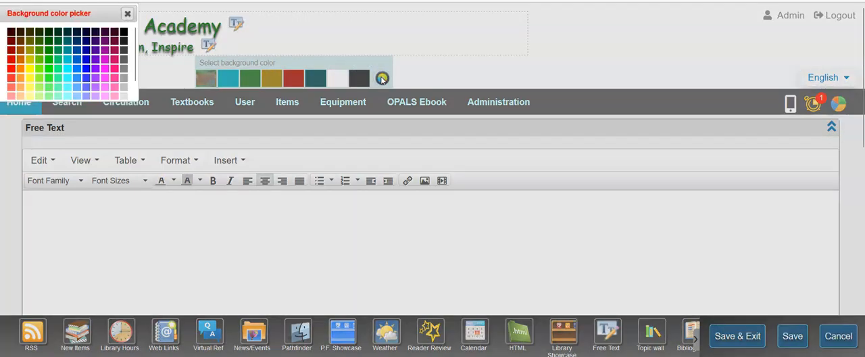
left_click(127, 13)
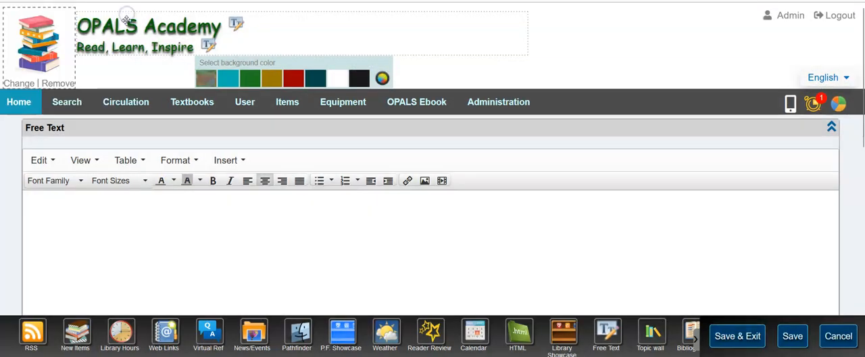
mouse_move(139, 75)
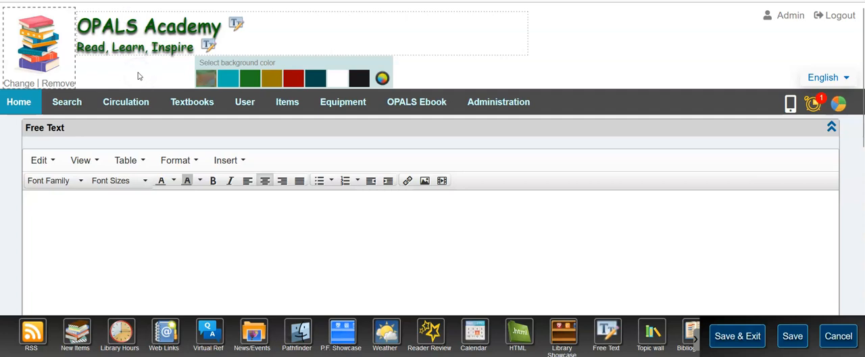
mouse_move(113, 76)
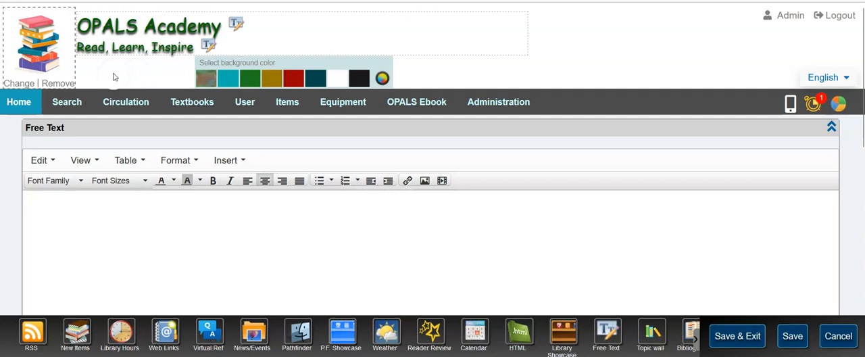
Format 'Welcome To Our Library' in Comic Sans, 14pt, bold and dark green.
scroll("down", 3)
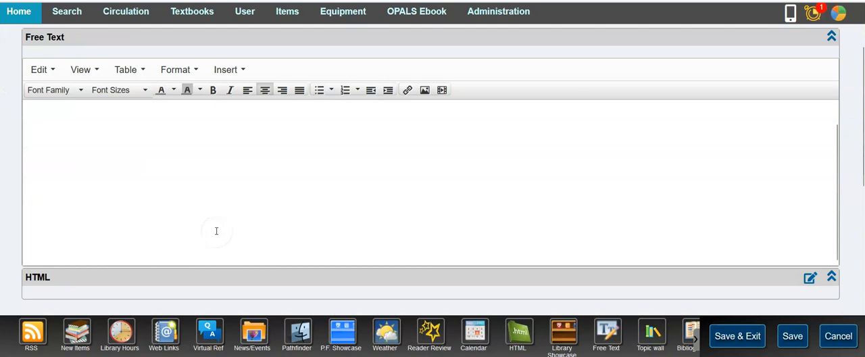
mouse_move(3, 146)
type("Welcome To Our Library")
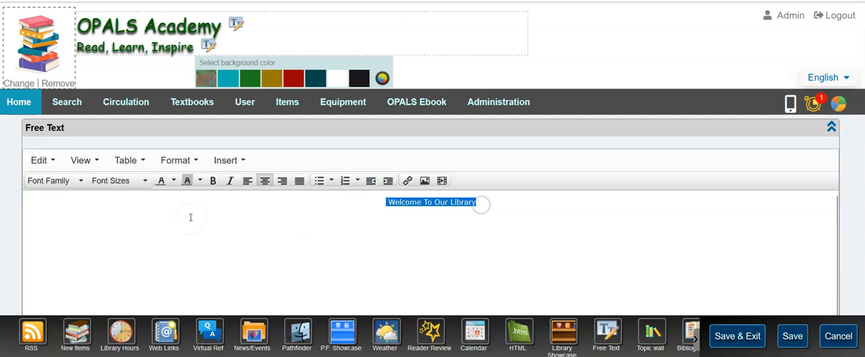
mouse_move(54, 180)
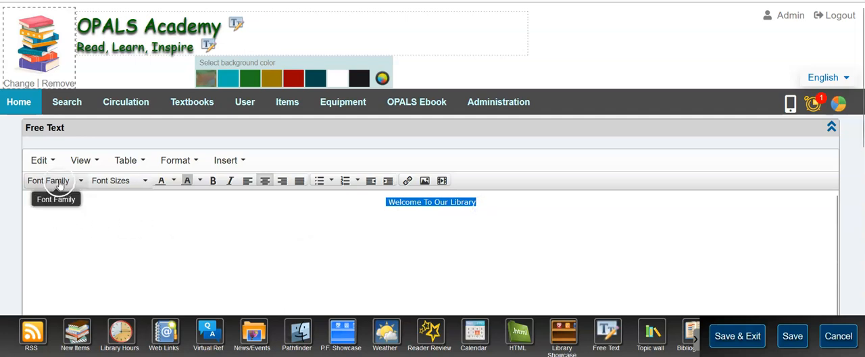
left_click(52, 180)
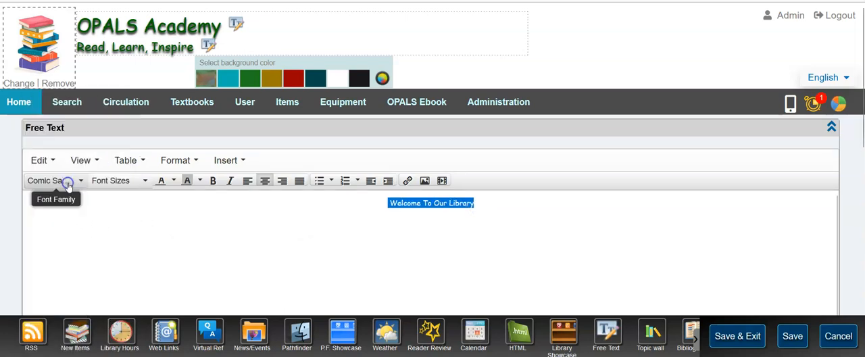
left_click(118, 180)
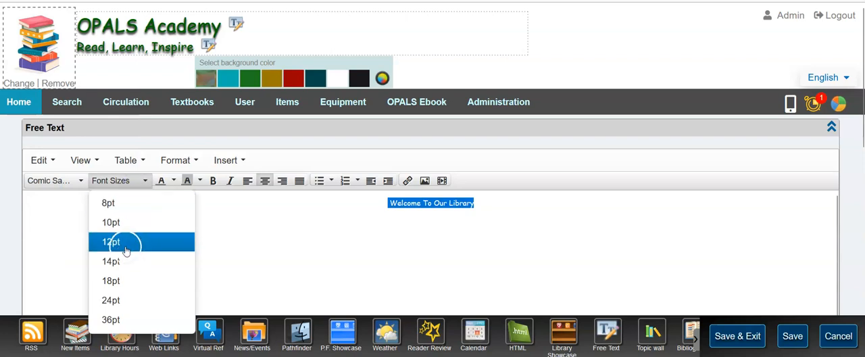
left_click(110, 261)
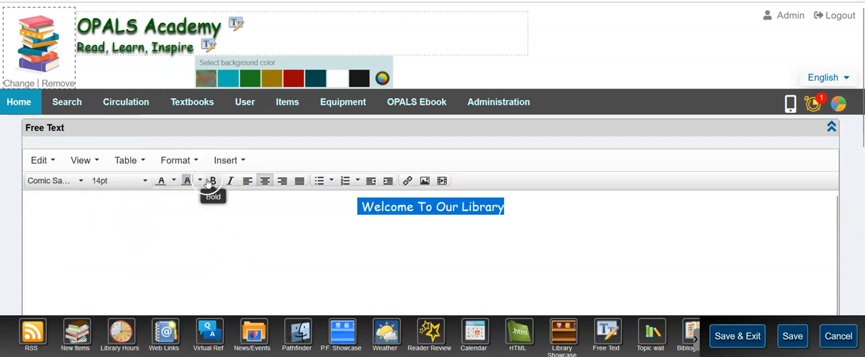
mouse_move(162, 181)
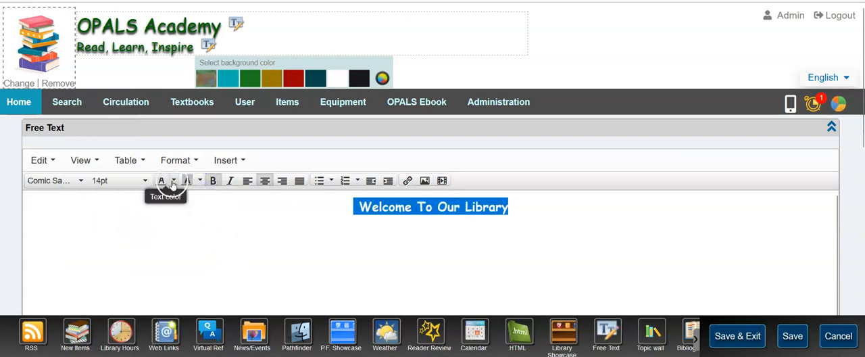
left_click(174, 181)
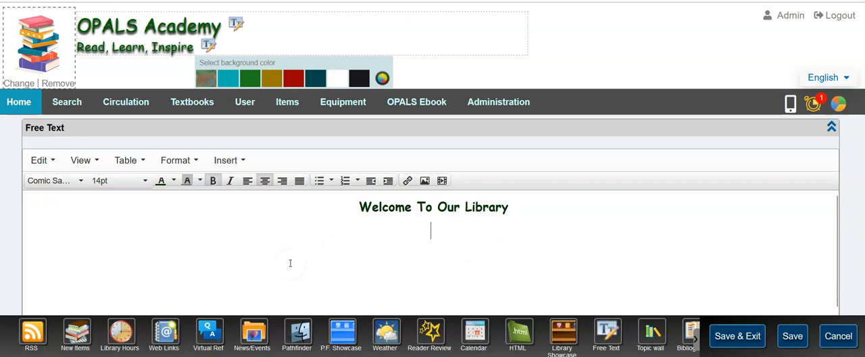
mouse_move(118, 252)
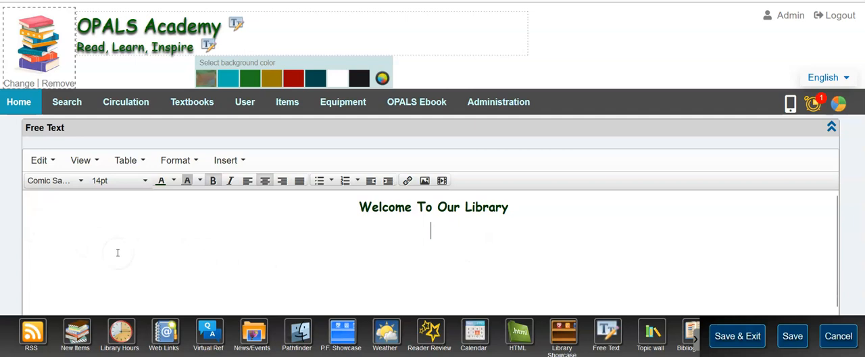
mouse_move(126, 67)
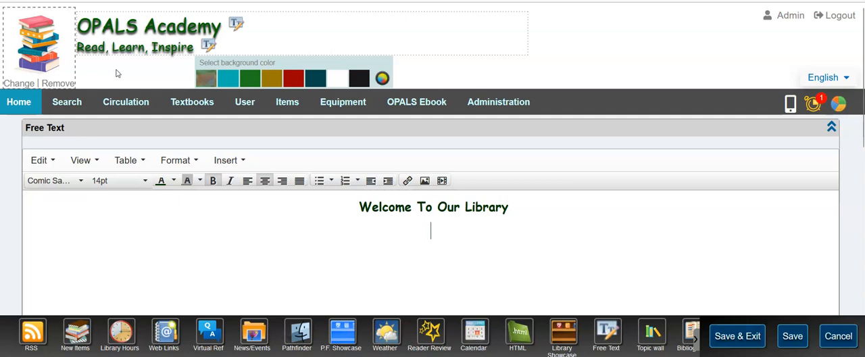
mouse_move(116, 73)
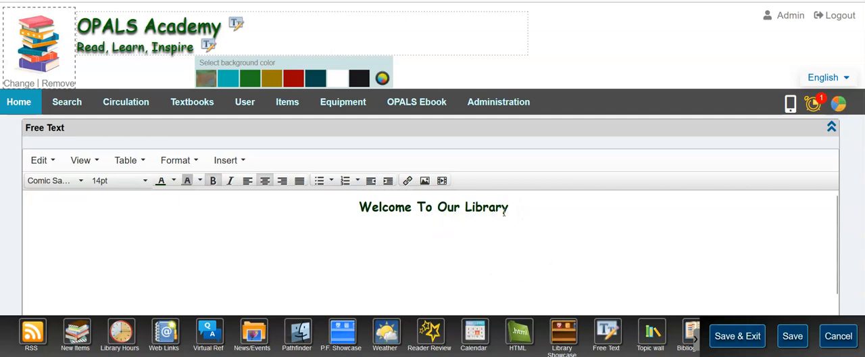
mouse_move(424, 181)
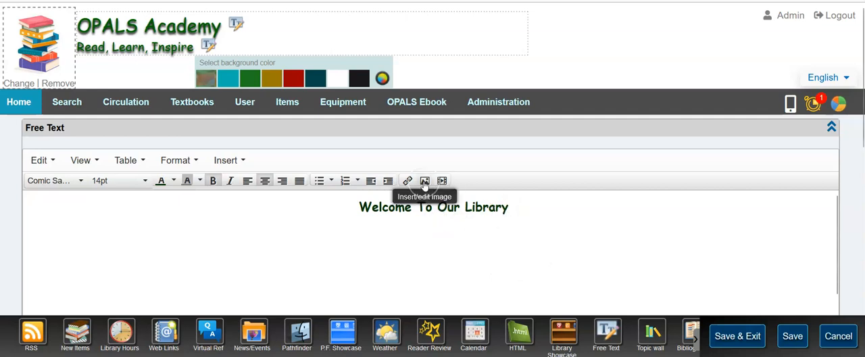
Insert the open-book photo below the welcome heading and adjust its dimensions.
left_click(424, 181)
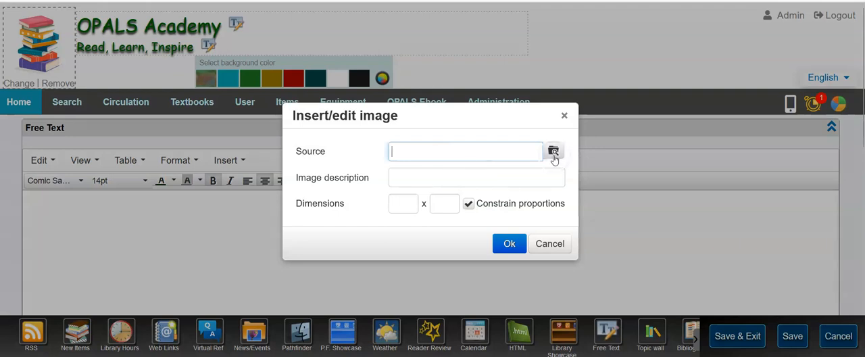
left_click(553, 151)
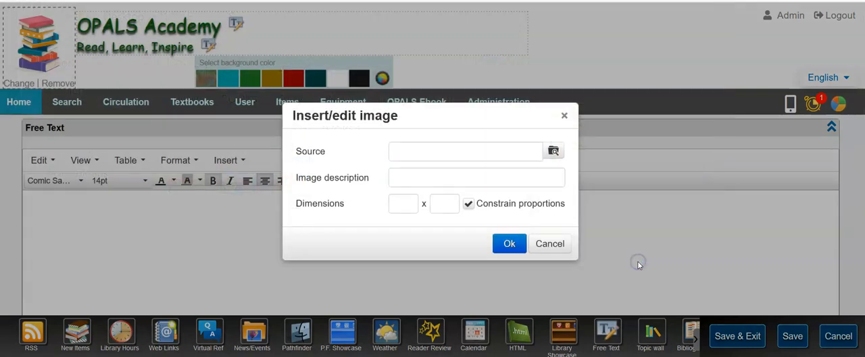
left_click(509, 243)
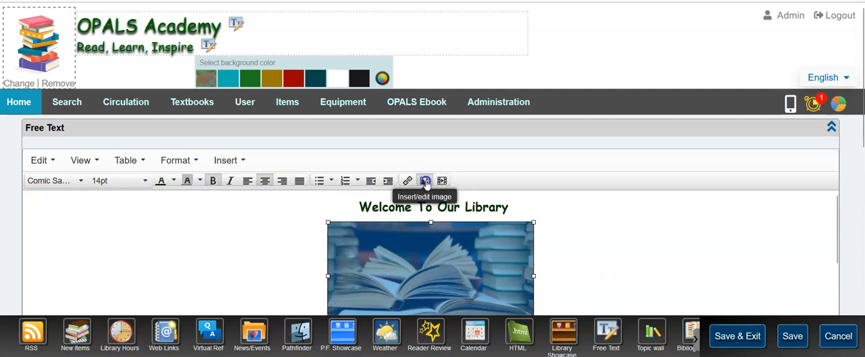
left_click(426, 180)
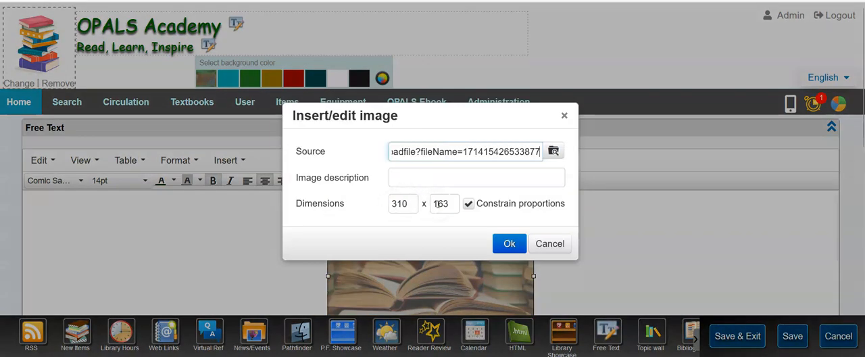
left_click(509, 243)
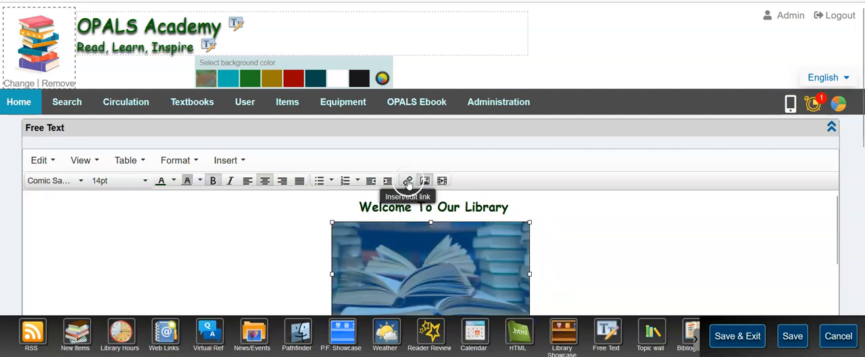
left_click(407, 180)
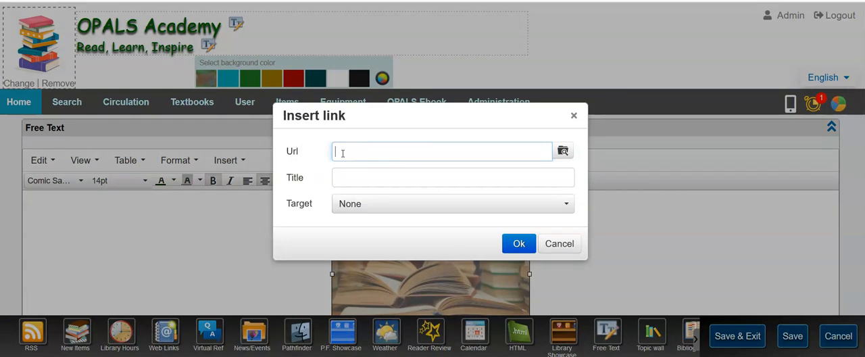
type("https://help.opalsinfo.net/")
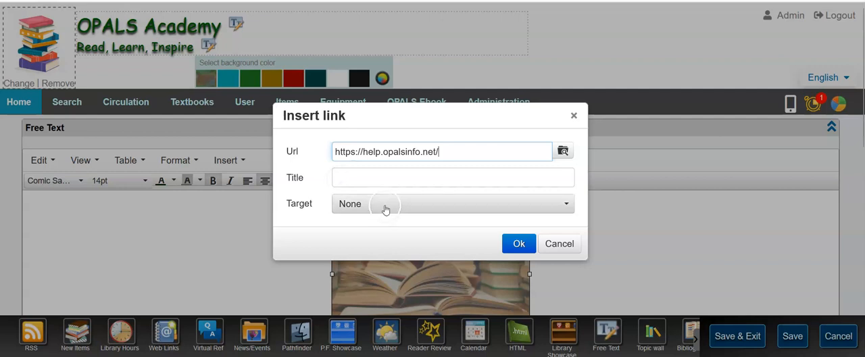
left_click(452, 203)
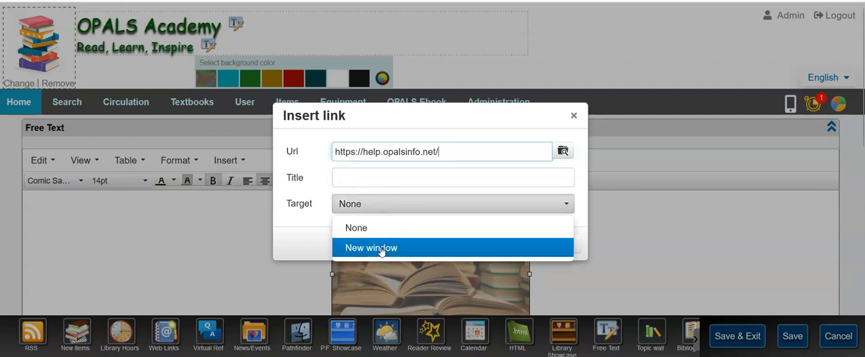
left_click(370, 247)
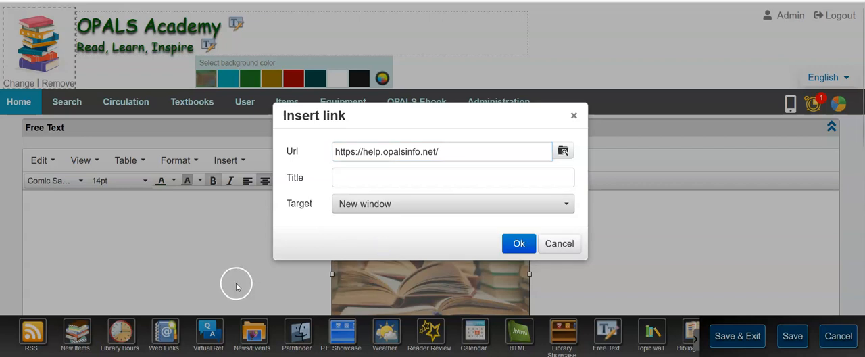
mouse_move(237, 286)
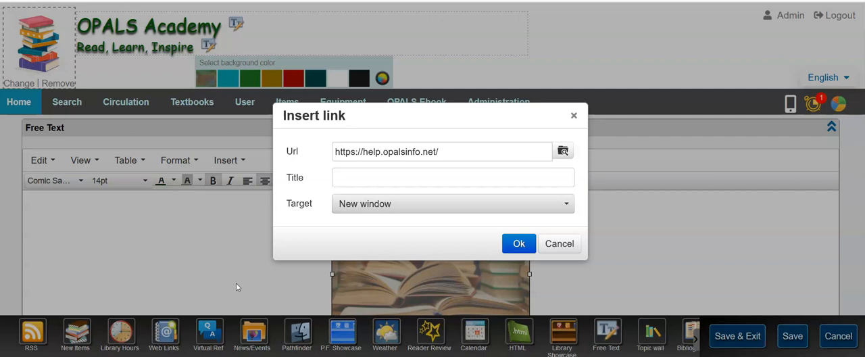
mouse_move(558, 296)
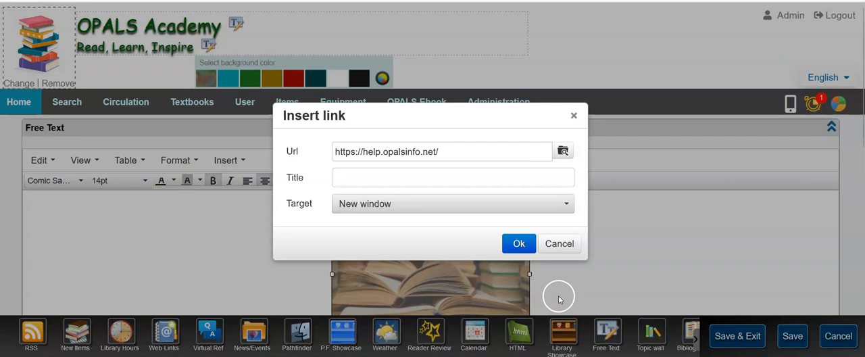
mouse_move(561, 268)
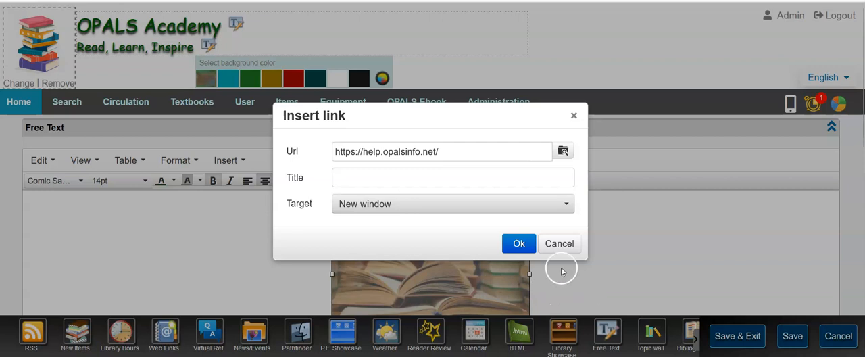
left_click(519, 244)
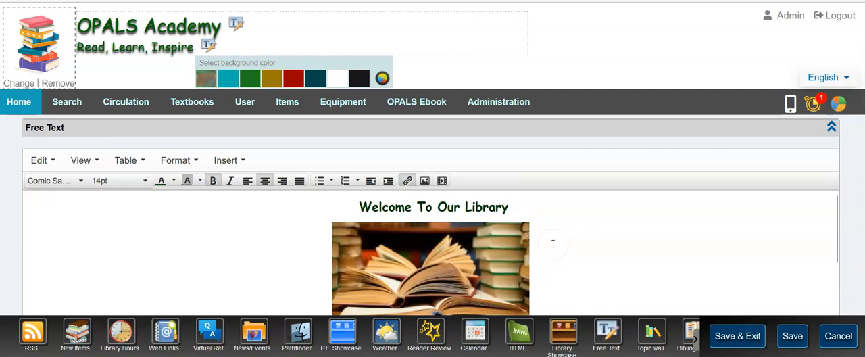
mouse_move(587, 239)
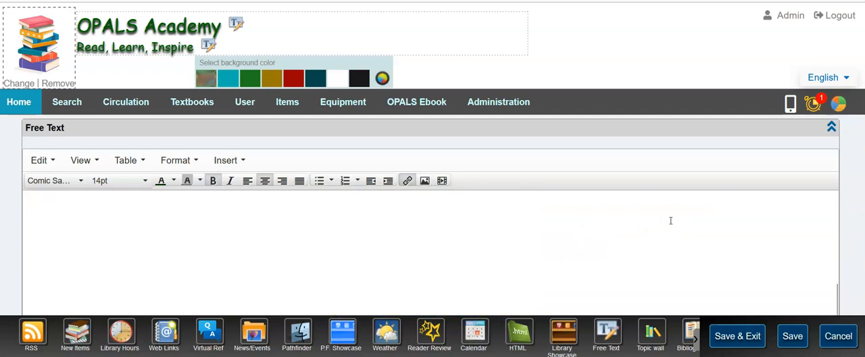
scroll("down", 3)
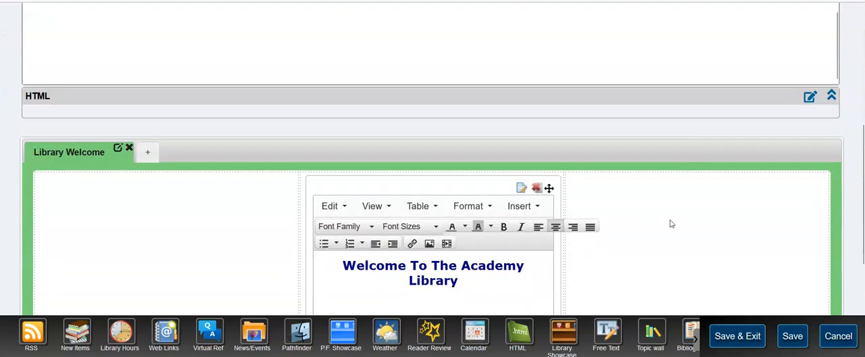
scroll("up", 3)
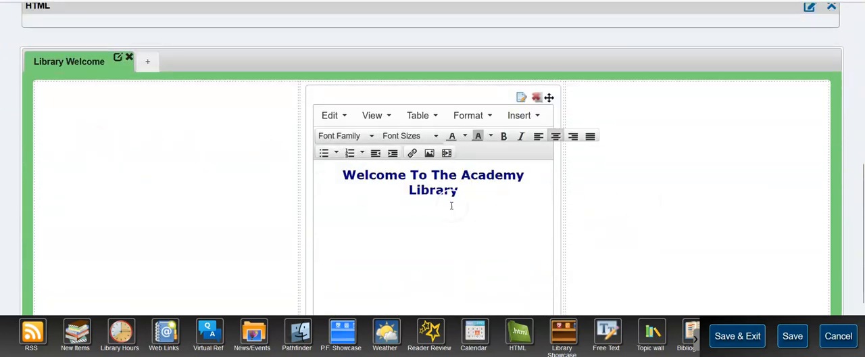
mouse_move(249, 213)
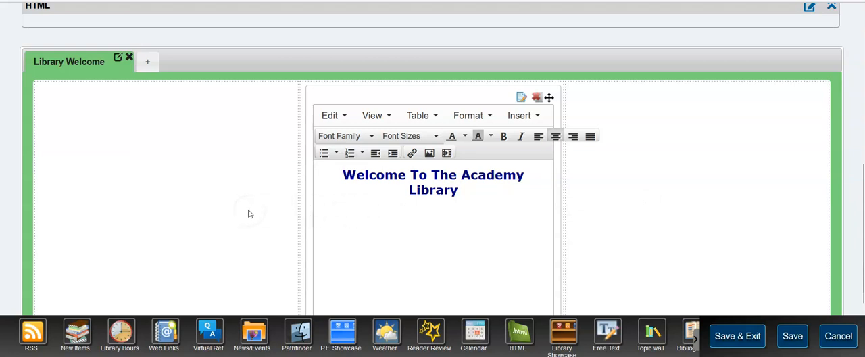
mouse_move(211, 215)
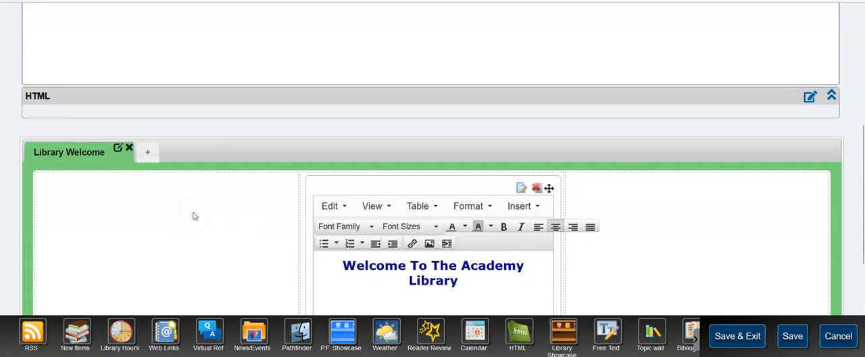
mouse_move(178, 222)
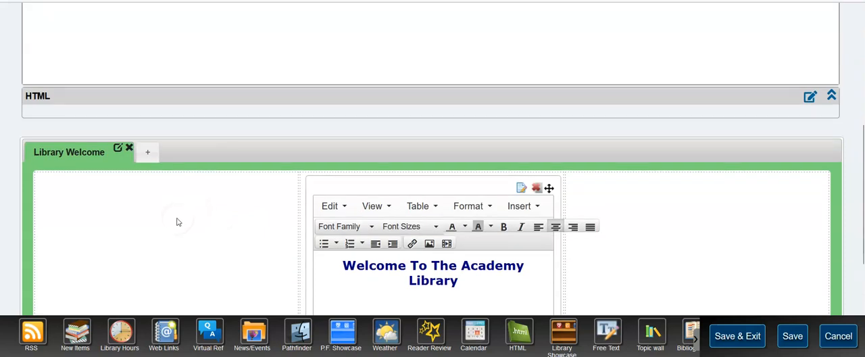
mouse_move(167, 148)
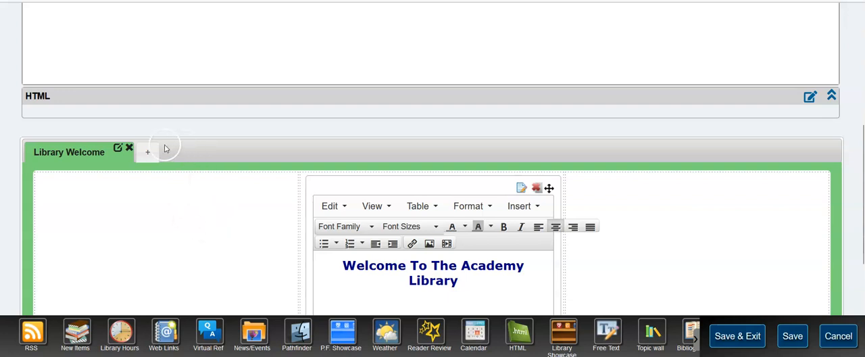
Add a yellow three-column 'Library Staff' tab accessible only to the Library Staff group.
left_click(119, 148)
type("Library Staff")
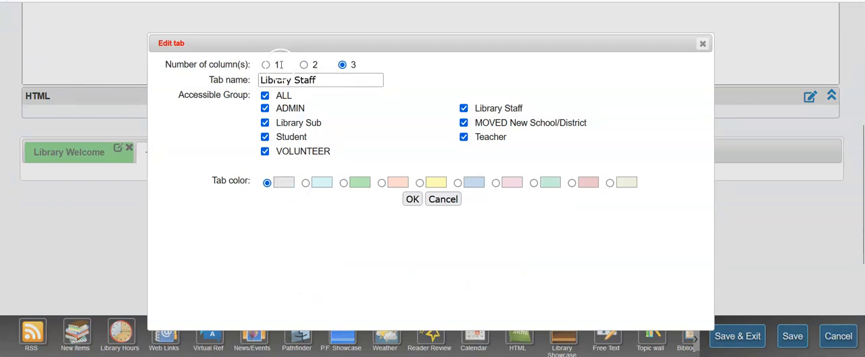
mouse_move(360, 112)
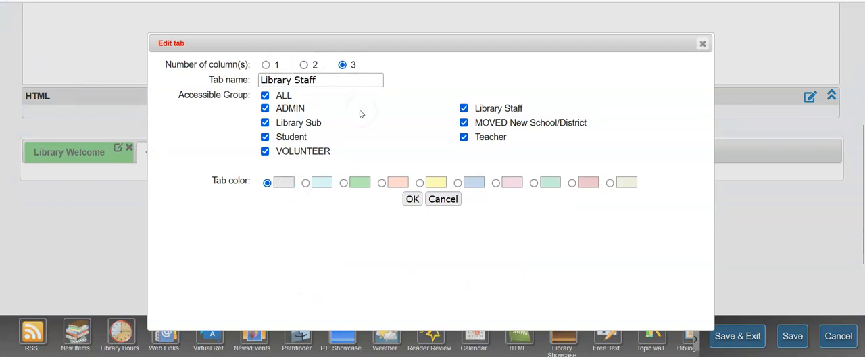
left_click(265, 95)
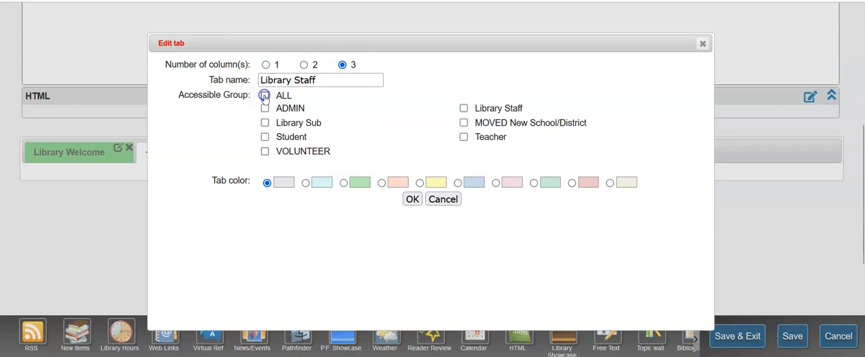
left_click(265, 95)
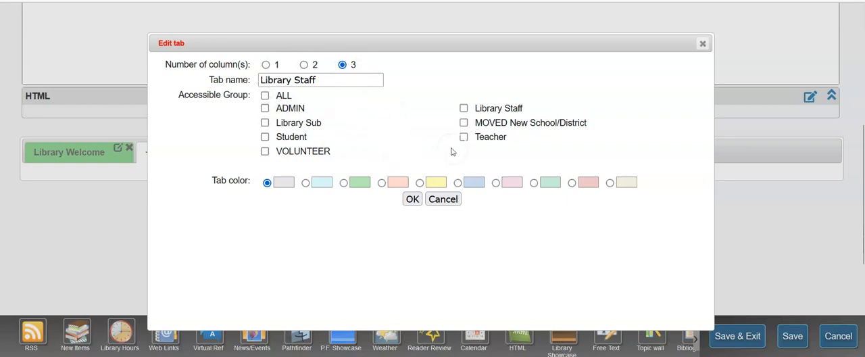
left_click(464, 108)
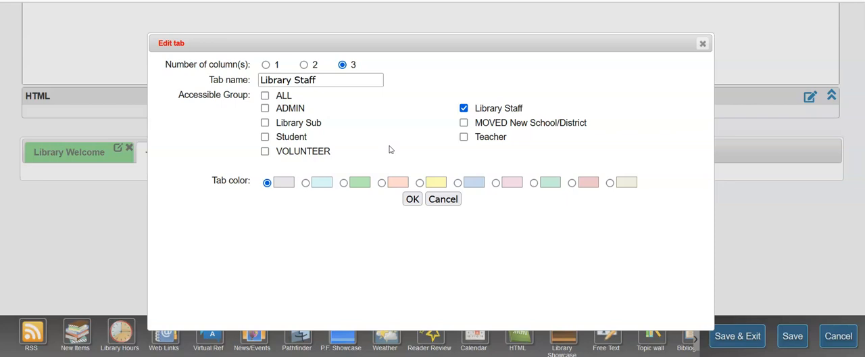
mouse_move(432, 180)
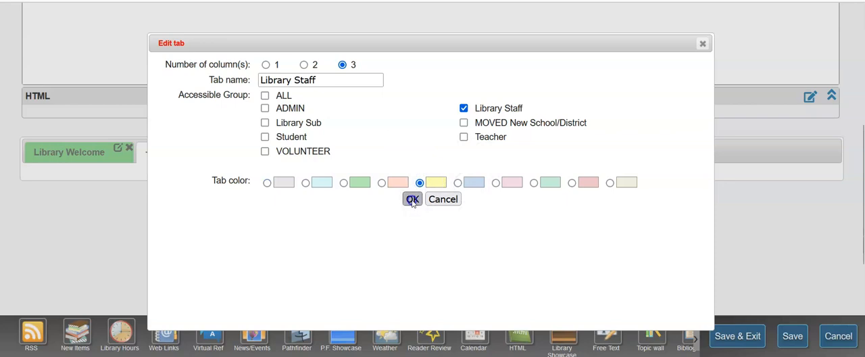
left_click(412, 198)
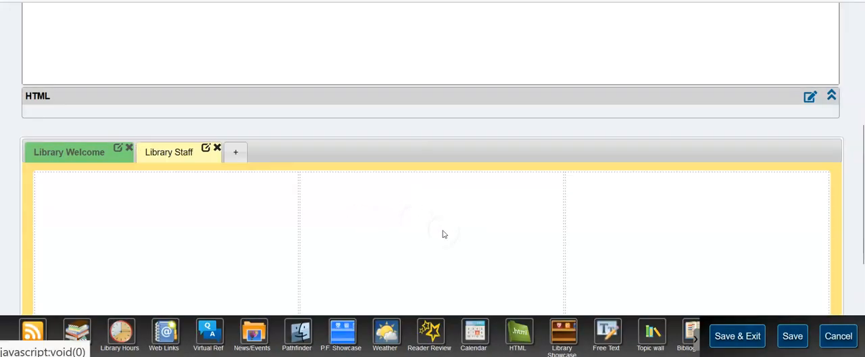
mouse_move(622, 282)
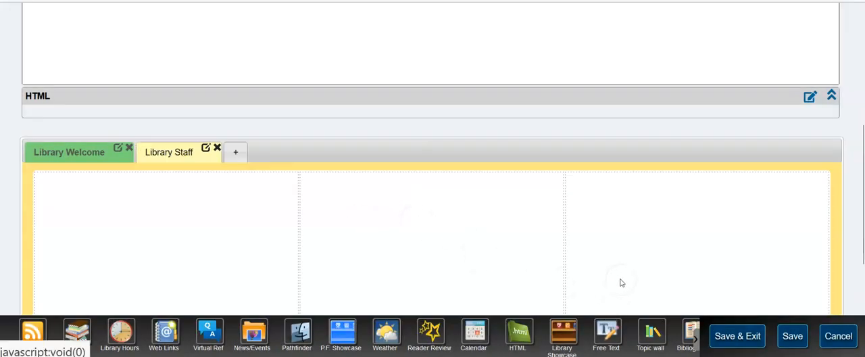
mouse_move(606, 331)
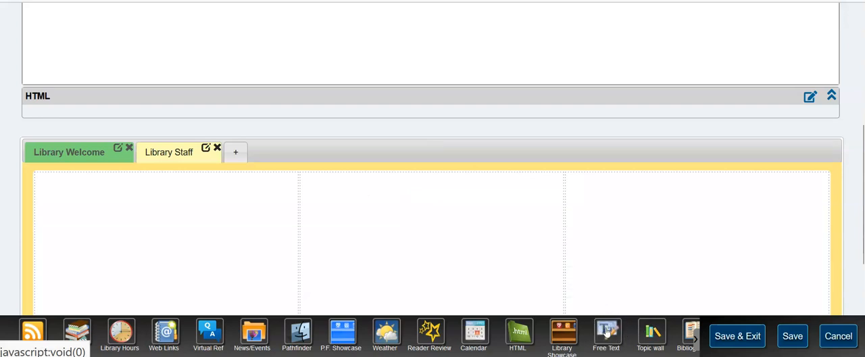
Place a Free Text widget from the bottom bar into the Library Staff tab.
left_click(605, 331)
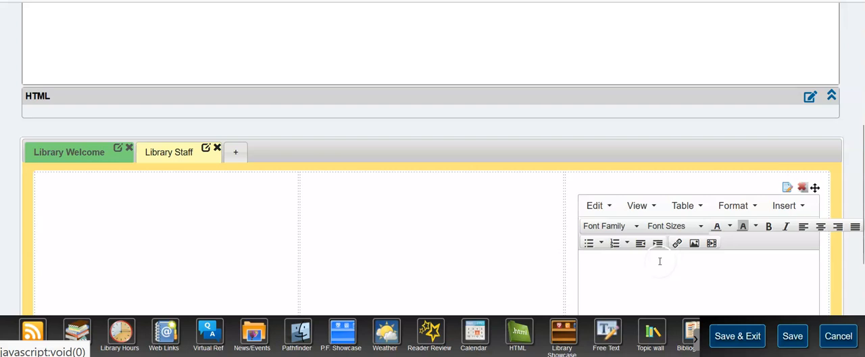
mouse_move(783, 282)
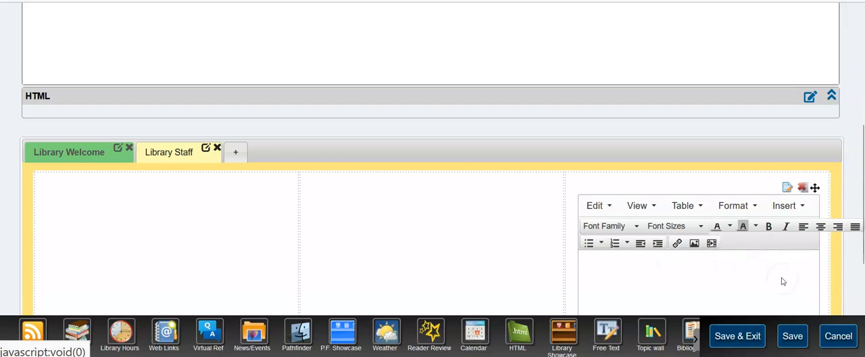
mouse_move(802, 249)
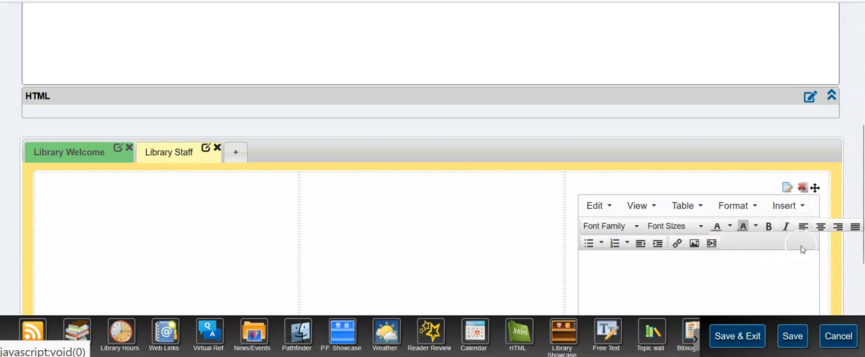
mouse_move(829, 264)
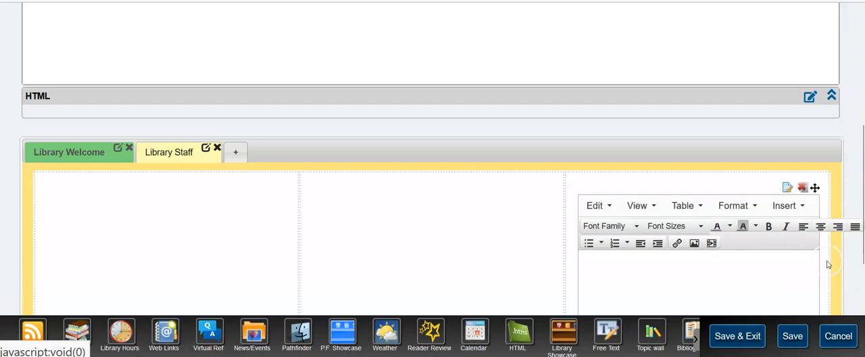
mouse_move(825, 196)
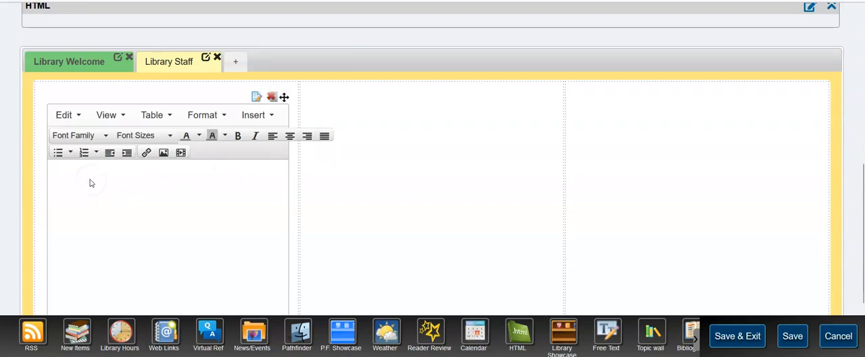
Type 'Password:' in the staff Free Text block and make it bold.
type("Pa")
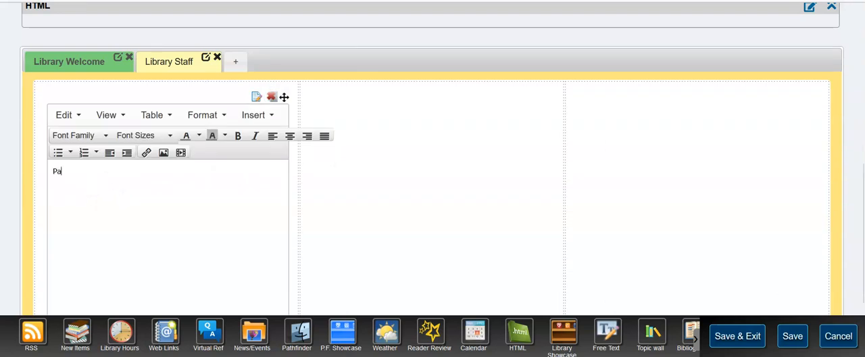
type("ssword:")
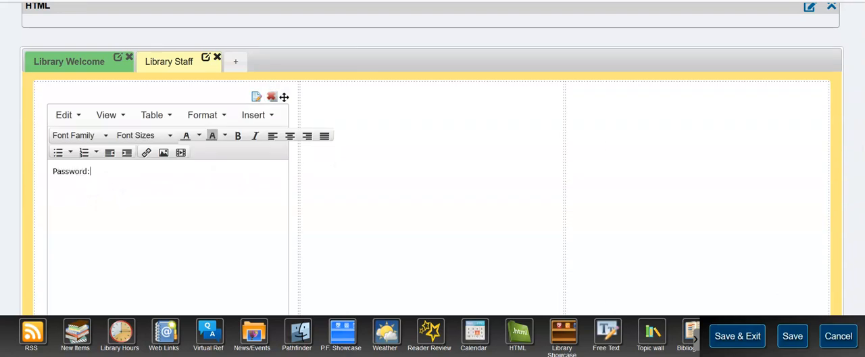
double_click(71, 171)
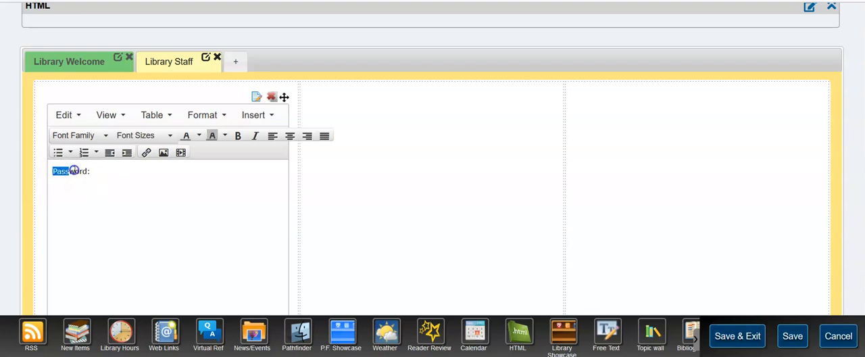
left_click(77, 135)
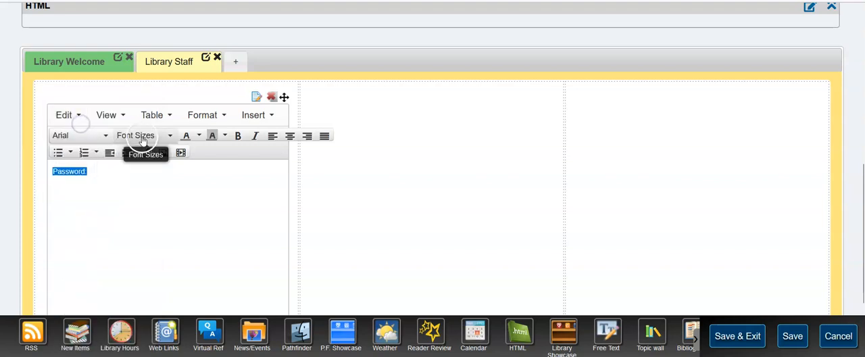
left_click(136, 135)
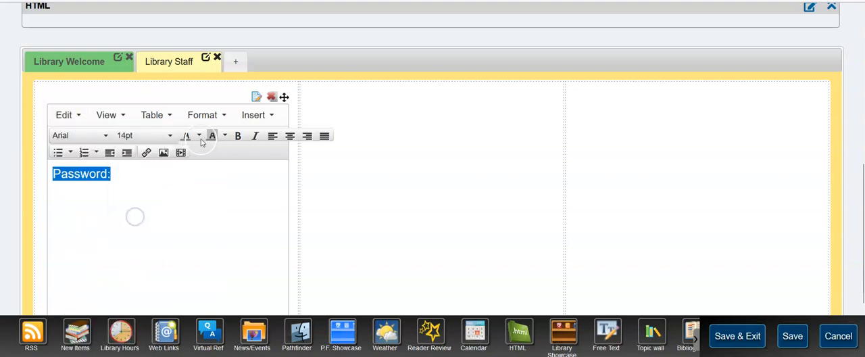
left_click(238, 135)
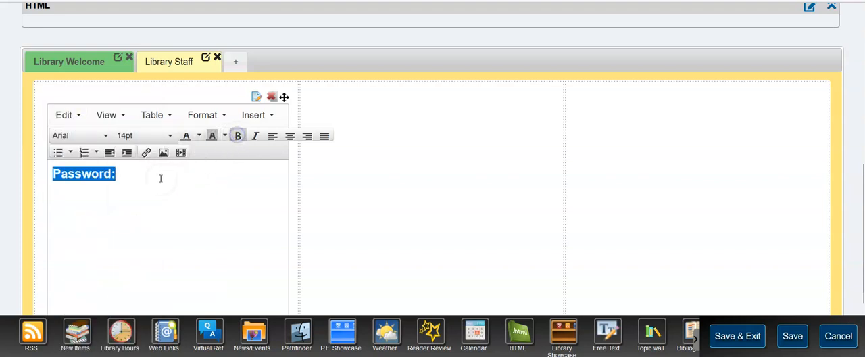
left_click(142, 179)
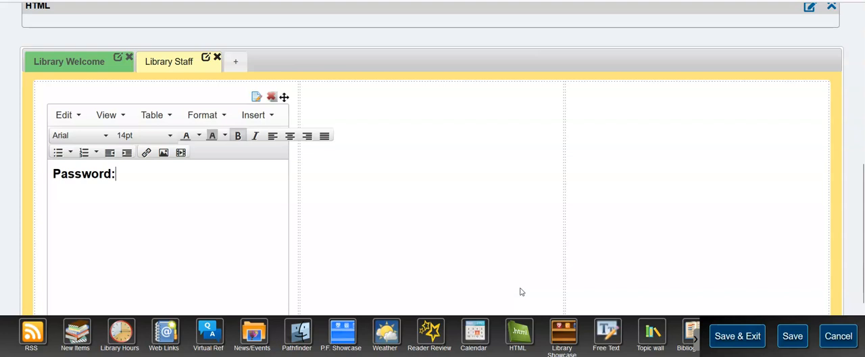
mouse_move(544, 265)
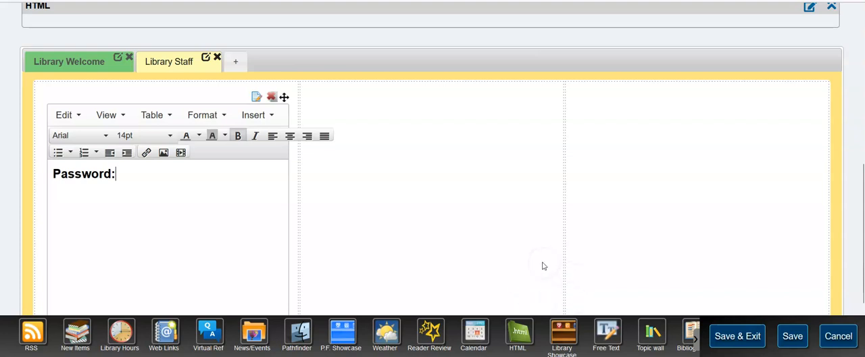
mouse_move(607, 308)
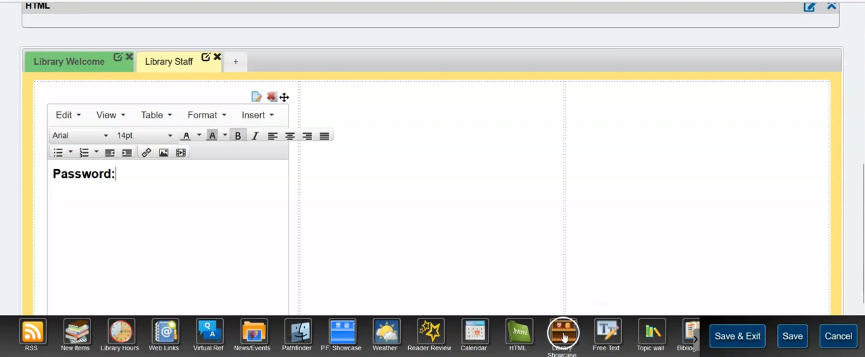
Add a Library Showcase to the middle column, named 'Science', sorted by Pub date.
left_click(563, 334)
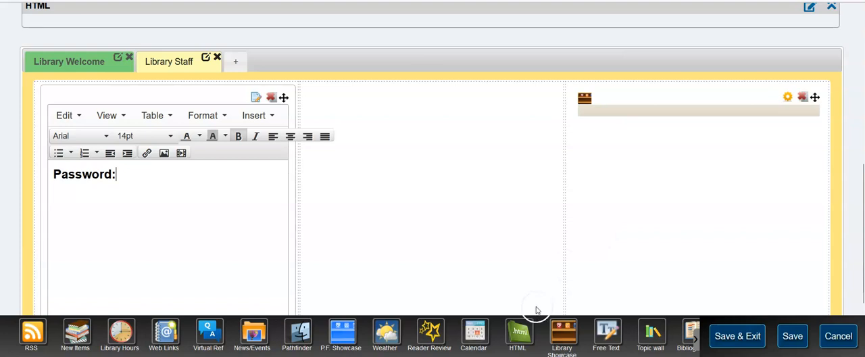
mouse_move(556, 176)
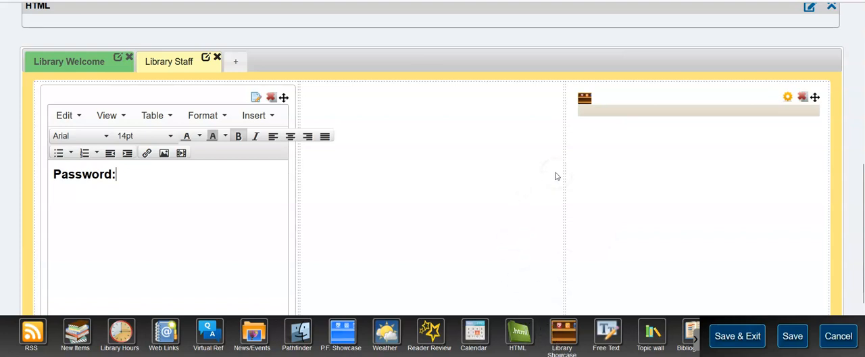
mouse_move(674, 161)
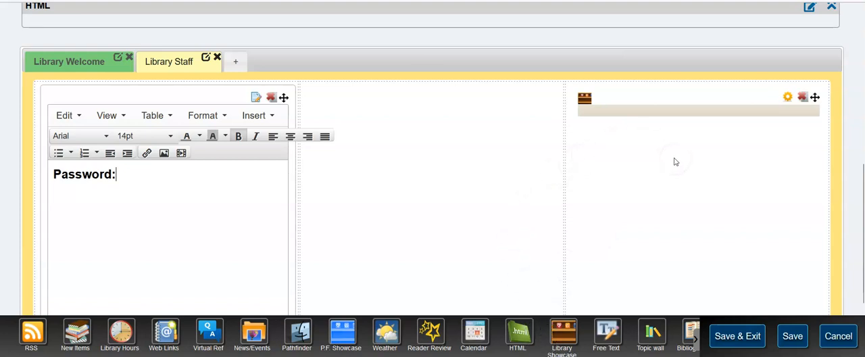
mouse_move(643, 212)
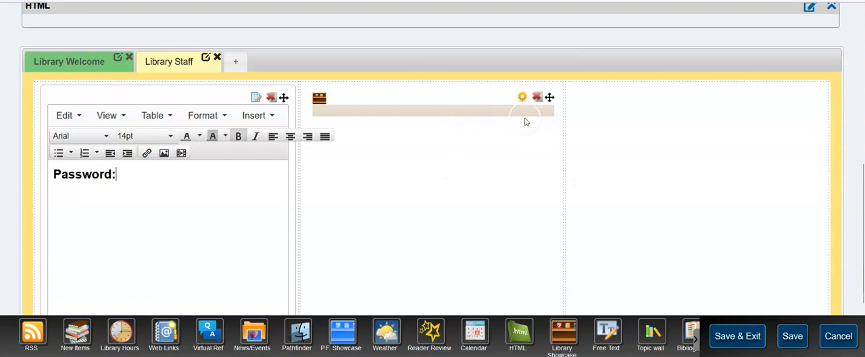
mouse_move(502, 84)
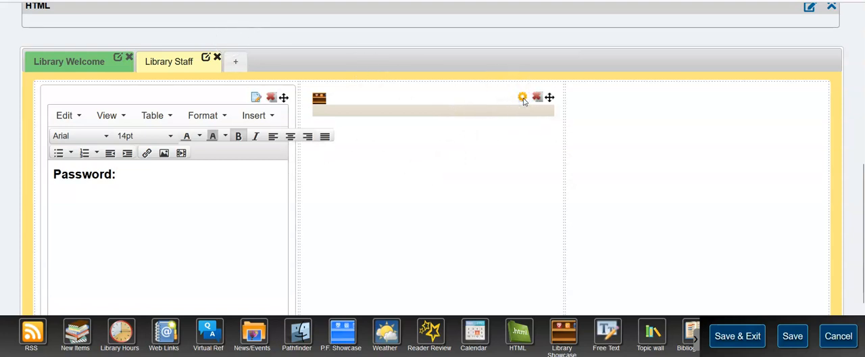
left_click(522, 96)
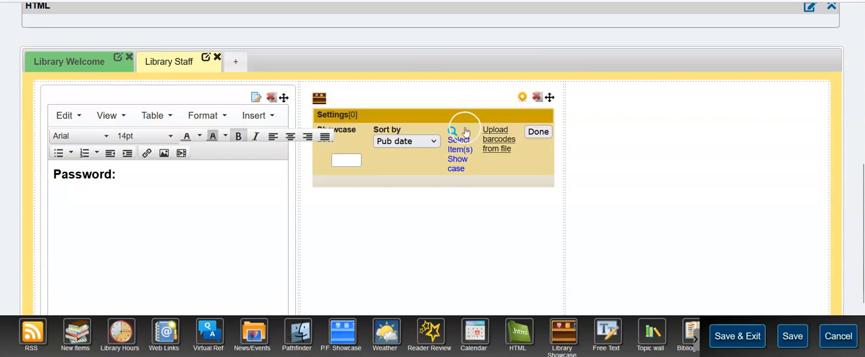
left_click(346, 160)
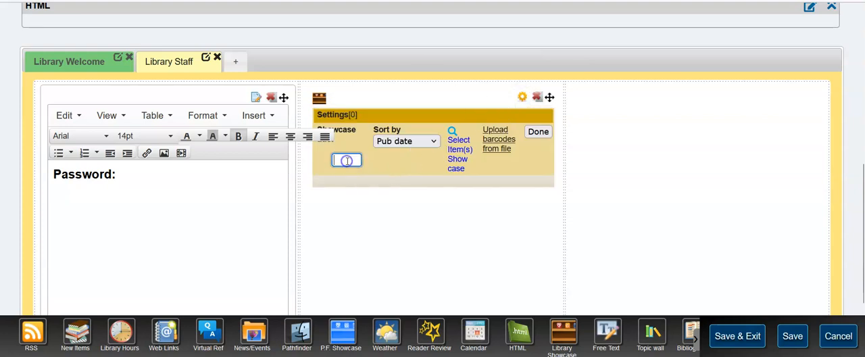
type("Sc")
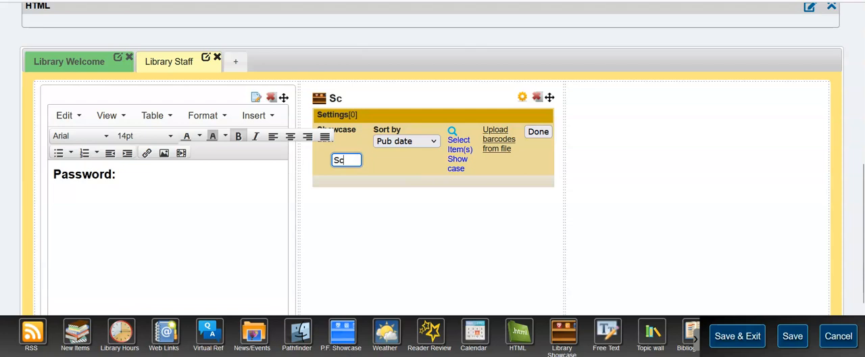
type("ience")
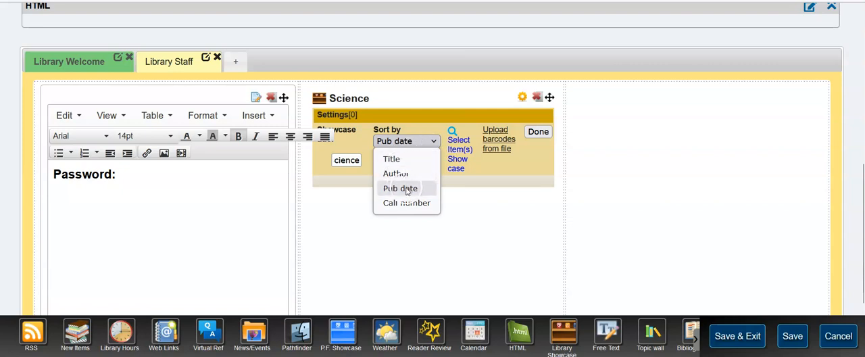
left_click(400, 188)
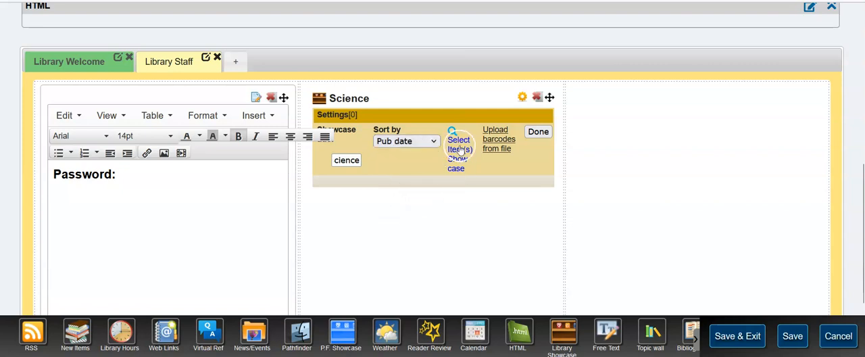
left_click(459, 140)
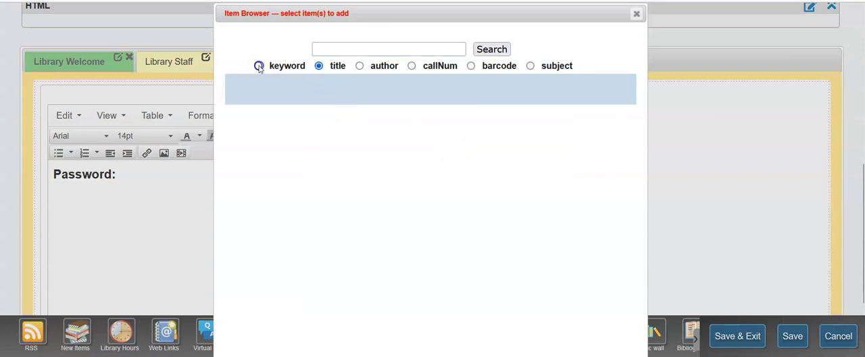
Keyword-search 'Science' and shelve The Monkey Trial, Stars Hide Your Fires, Star Child, In the Wild Light.
type("Science")
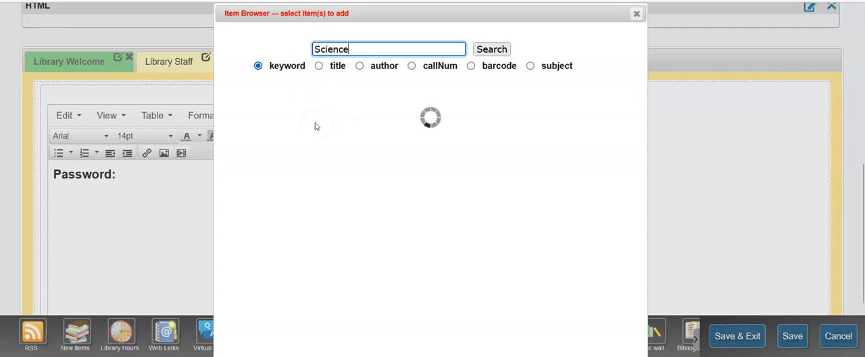
left_click(492, 48)
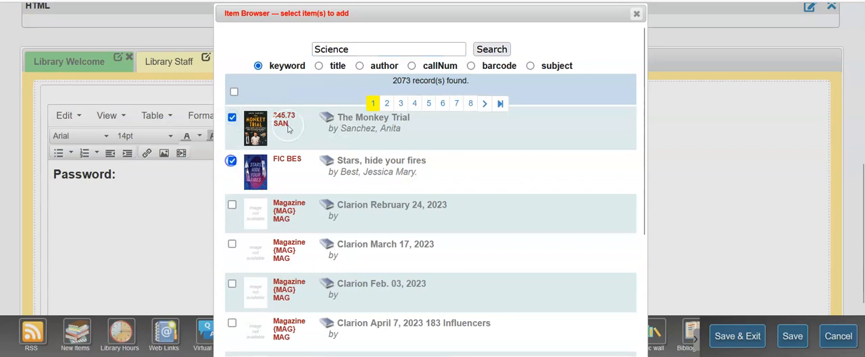
scroll("down", 3)
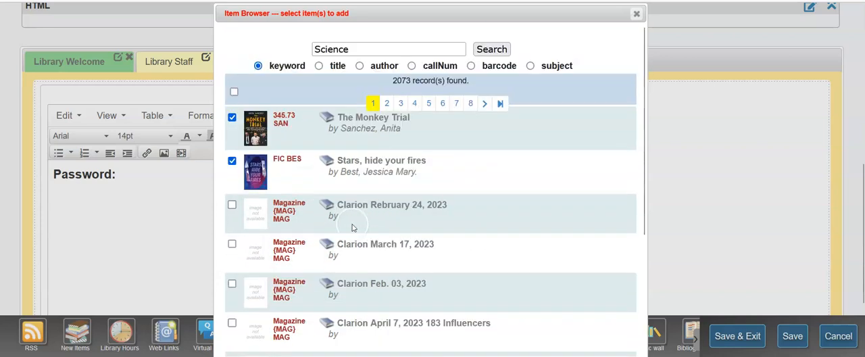
scroll("down", 3)
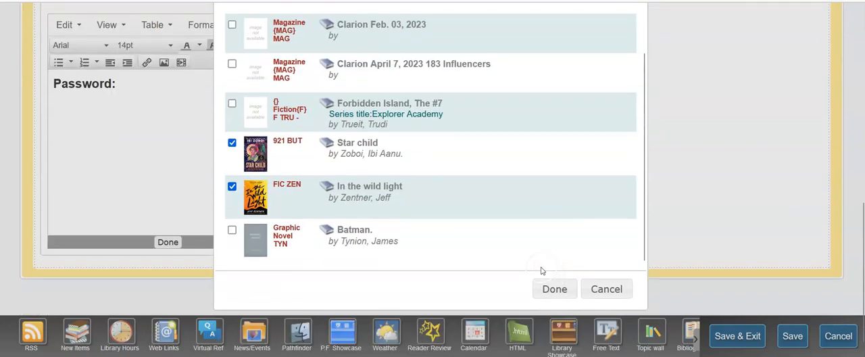
left_click(554, 288)
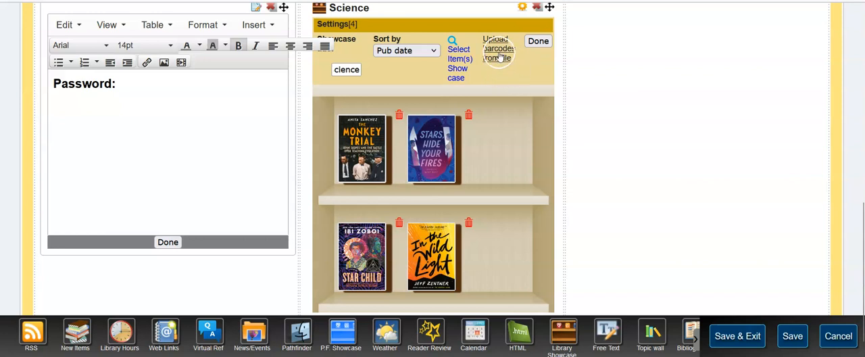
mouse_move(527, 89)
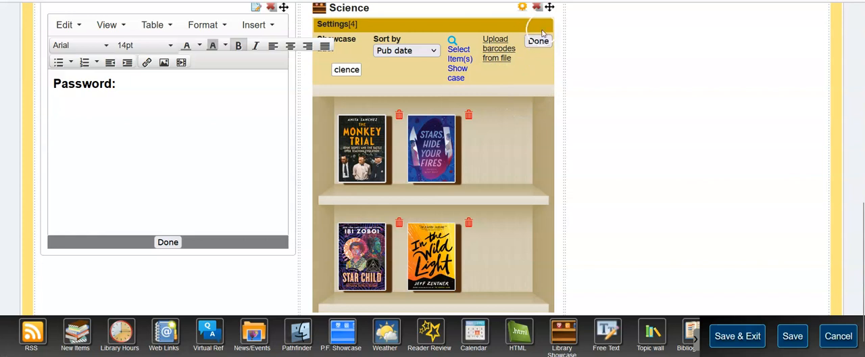
Close the showcase settings and add a blank Free Text block in the third column.
left_click(538, 40)
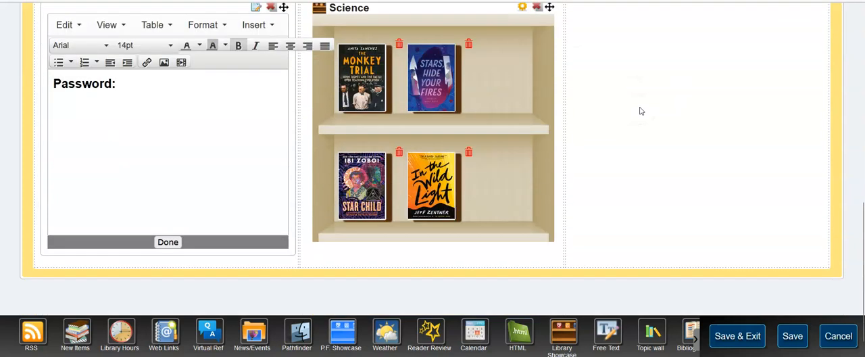
mouse_move(602, 108)
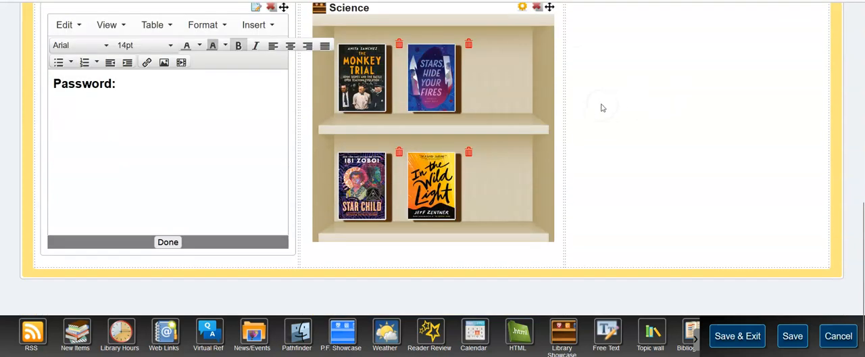
mouse_move(628, 106)
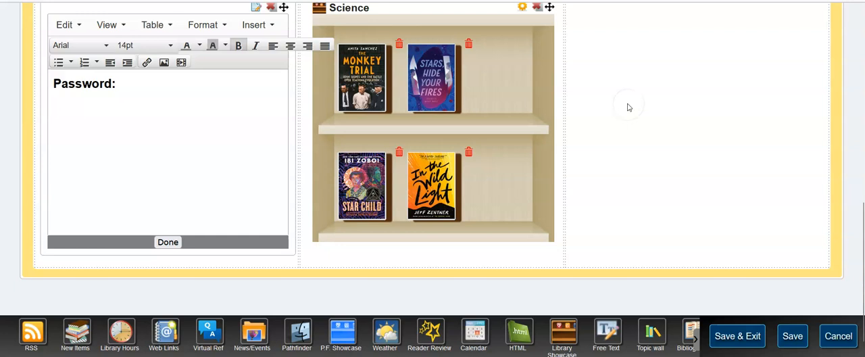
mouse_move(607, 227)
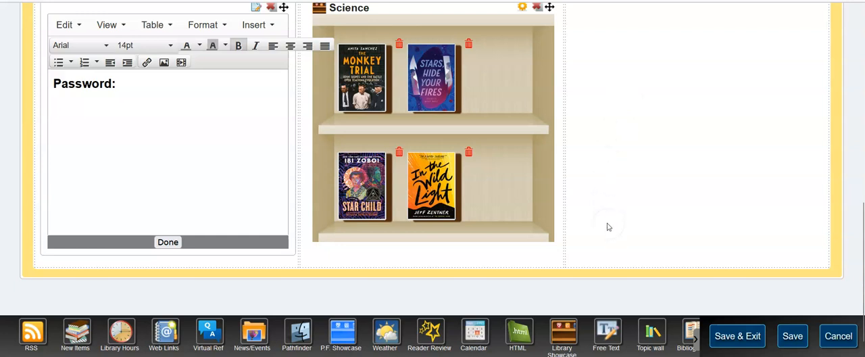
mouse_move(605, 332)
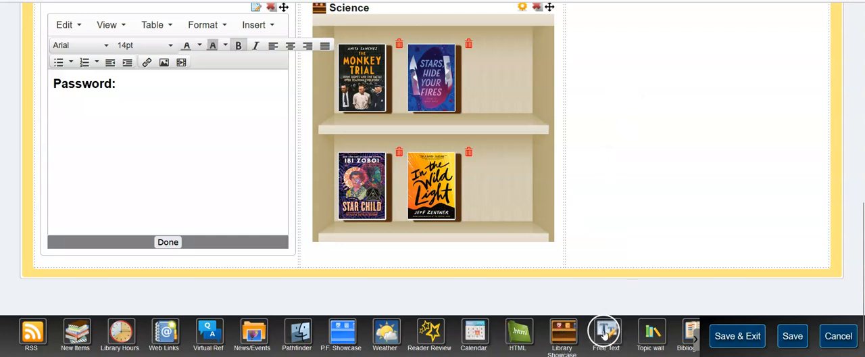
left_click(606, 335)
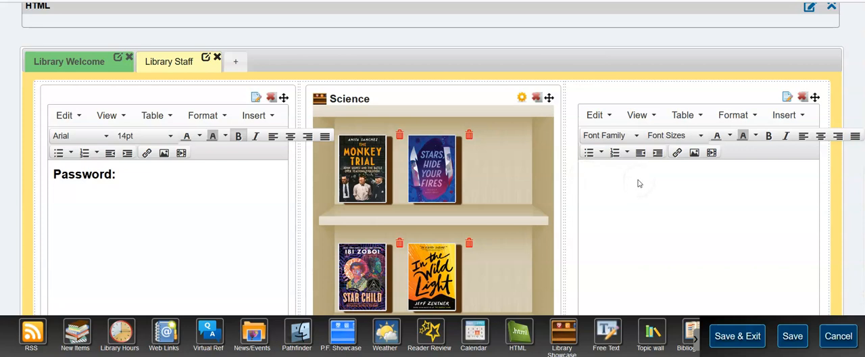
left_click(642, 189)
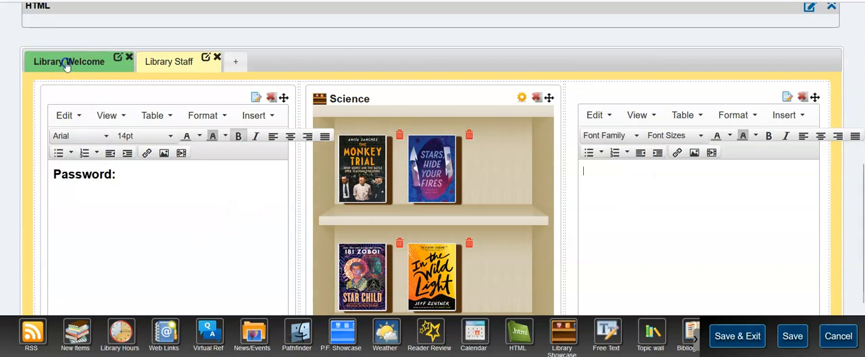
Place a New Items list in the Library Welcome tab's left column, showing the first 3.
left_click(69, 62)
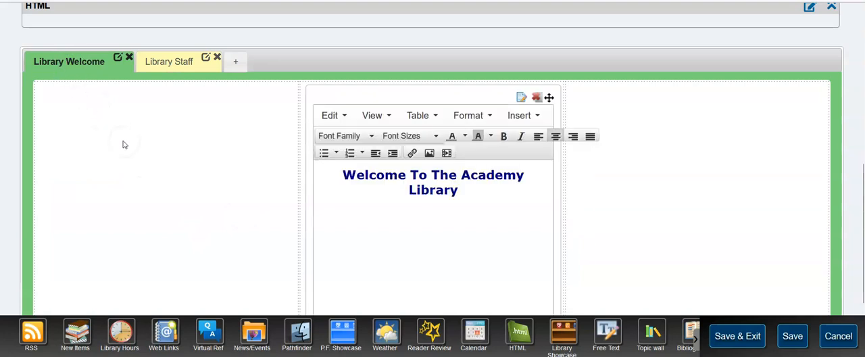
mouse_move(402, 223)
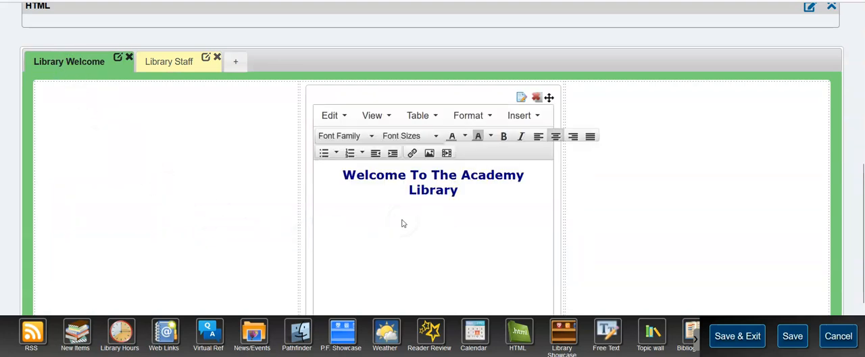
mouse_move(313, 250)
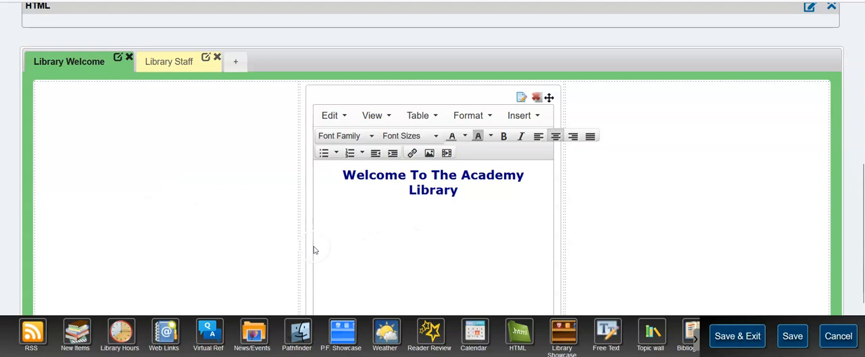
mouse_move(269, 227)
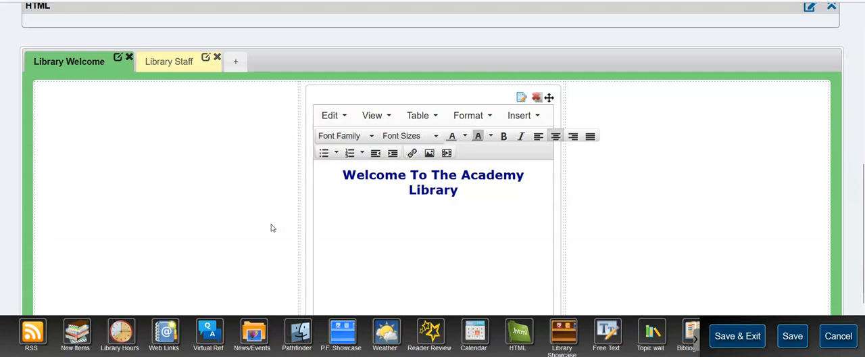
mouse_move(268, 239)
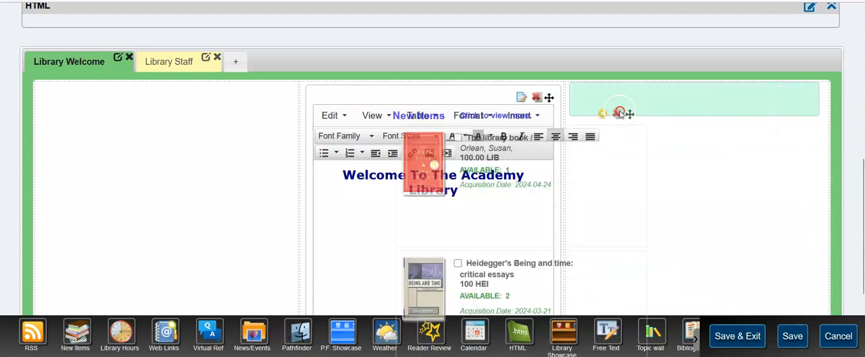
right_click(276, 96)
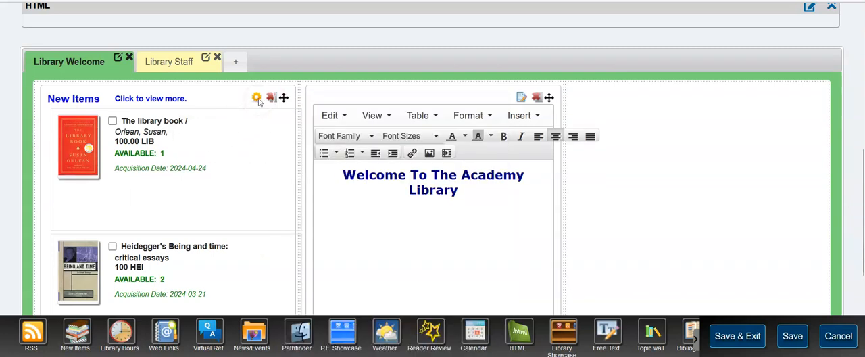
left_click(257, 98)
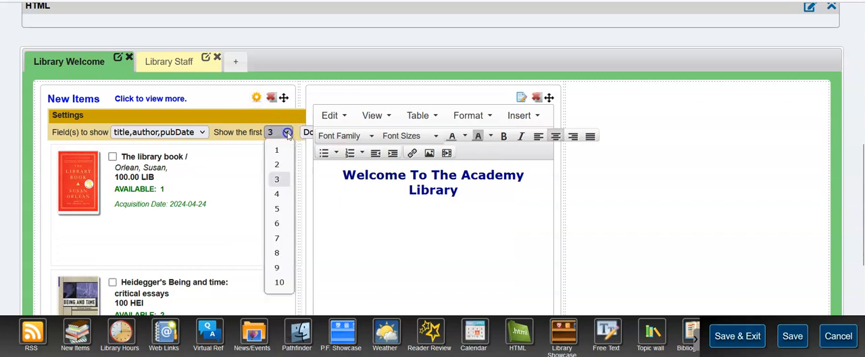
left_click(279, 282)
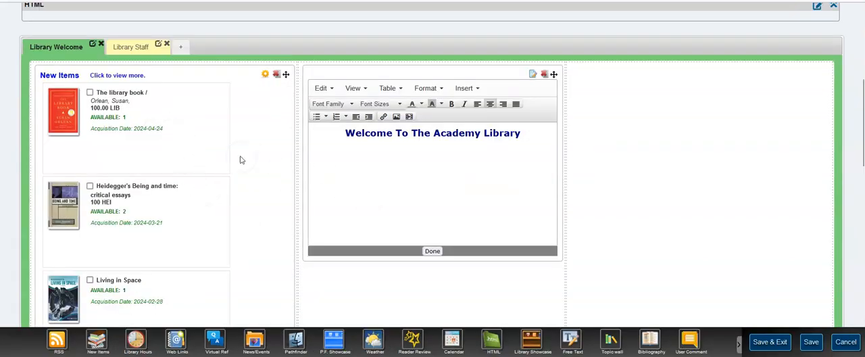
Upload the watercolour flying masked girl image below the welcome heading.
left_click(522, 133)
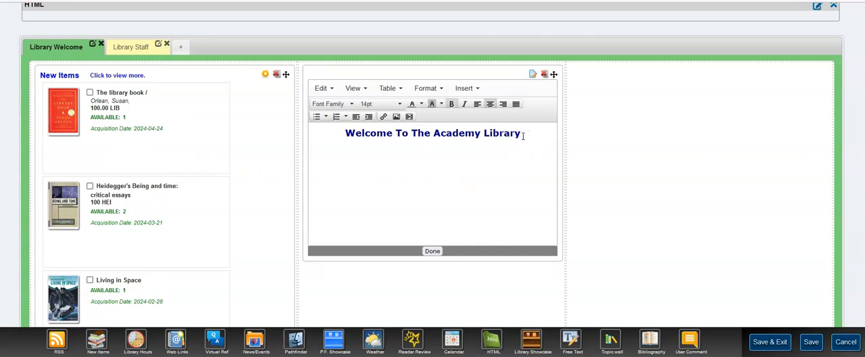
mouse_move(397, 116)
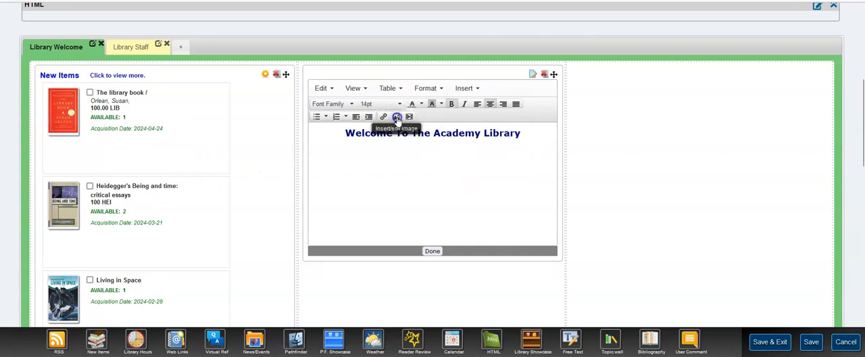
left_click(397, 117)
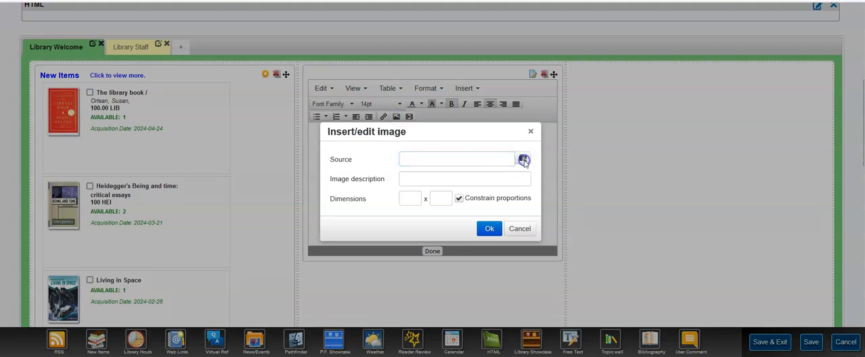
left_click(523, 160)
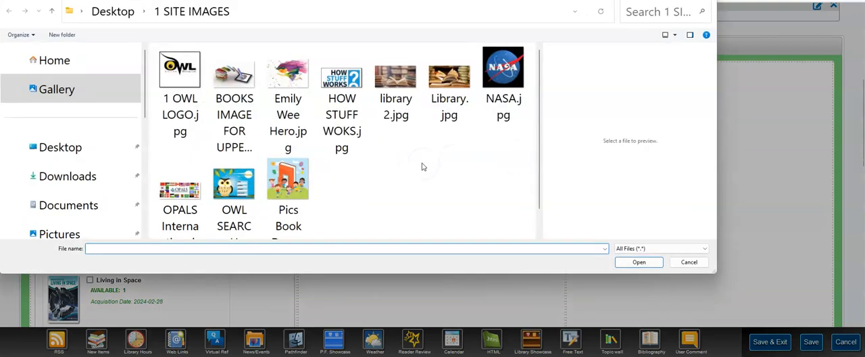
mouse_move(396, 171)
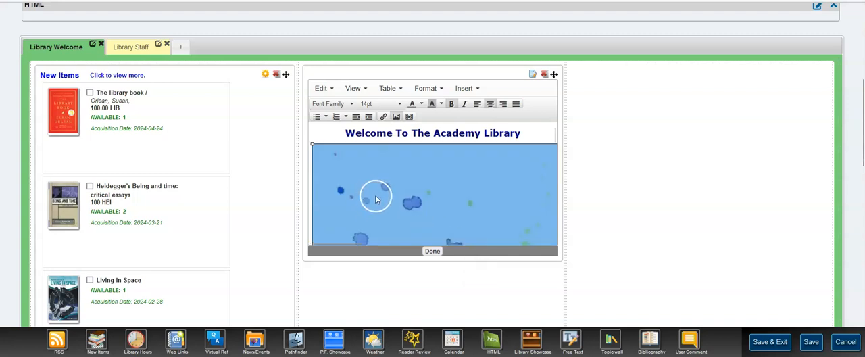
mouse_move(390, 199)
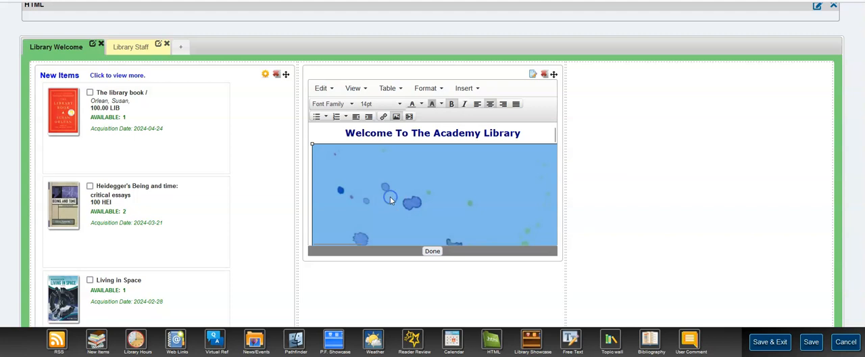
mouse_move(396, 117)
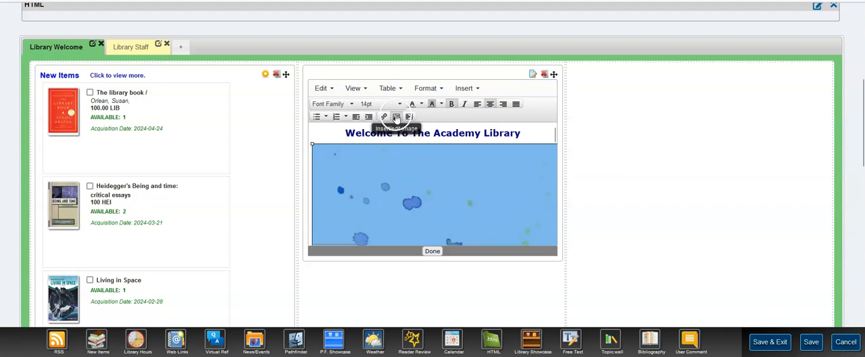
Resize the welcome image to width 250 and finish editing the block.
left_click(396, 116)
type("2")
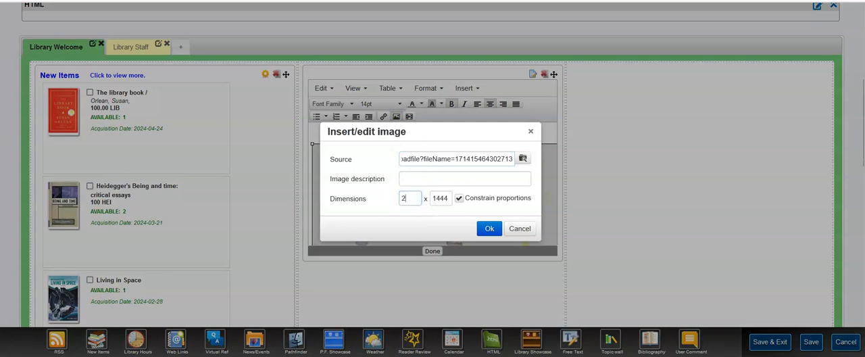
type("50")
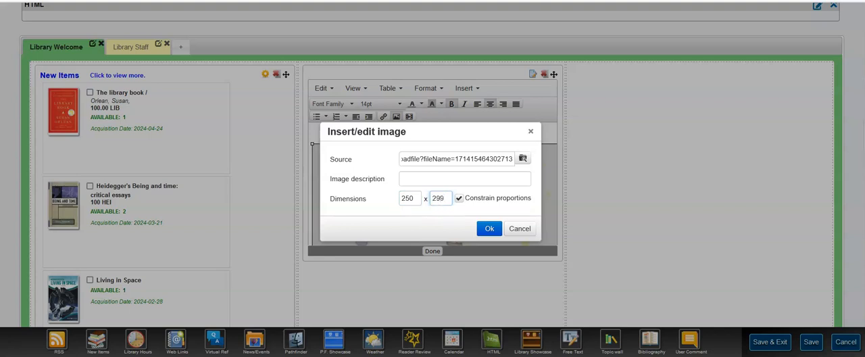
left_click(489, 228)
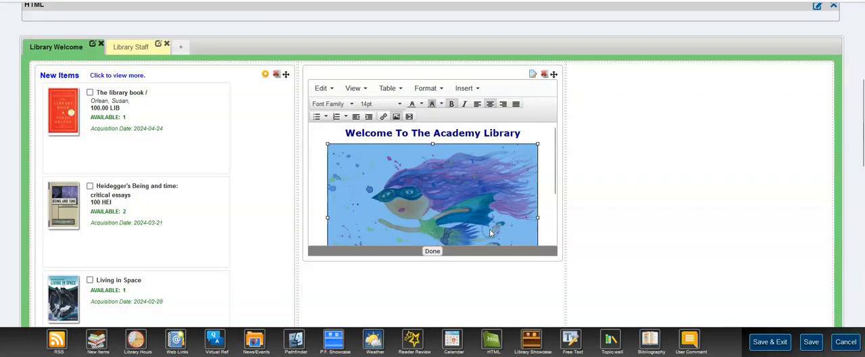
left_click(432, 251)
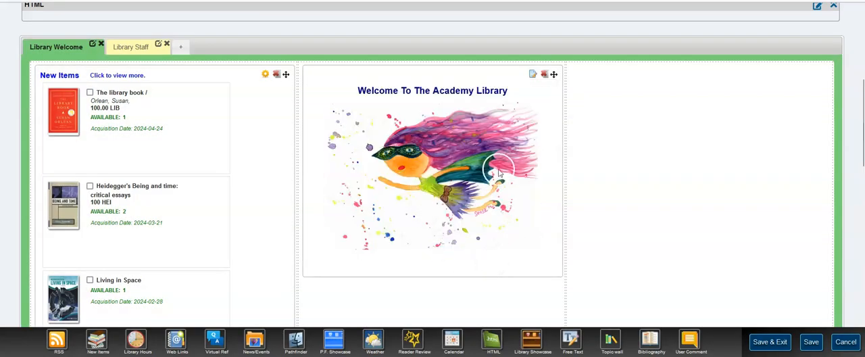
mouse_move(608, 233)
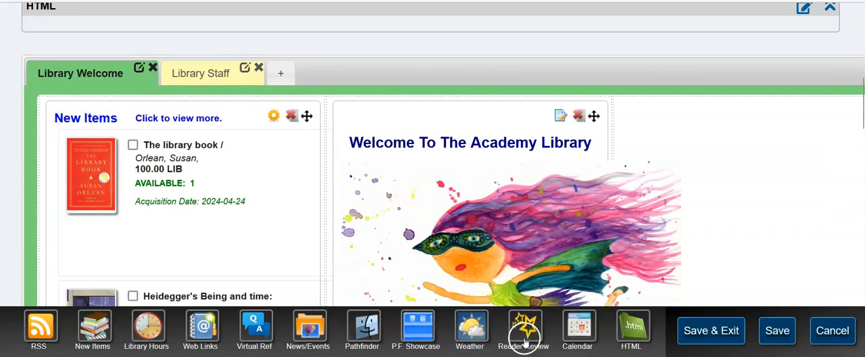
Add an April 2024 calendar widget to the Welcome tab's right column.
left_click(577, 330)
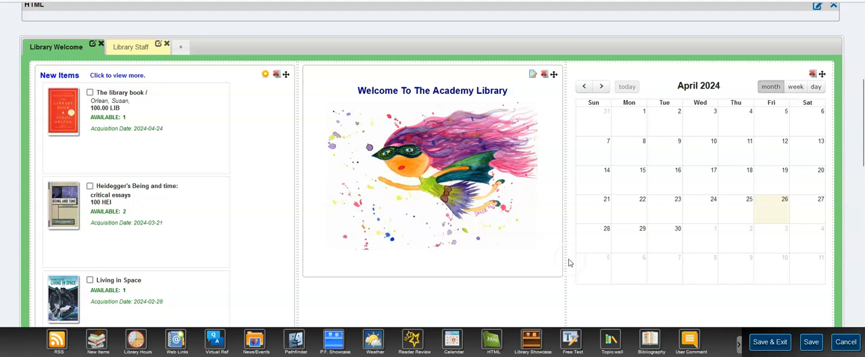
mouse_move(639, 248)
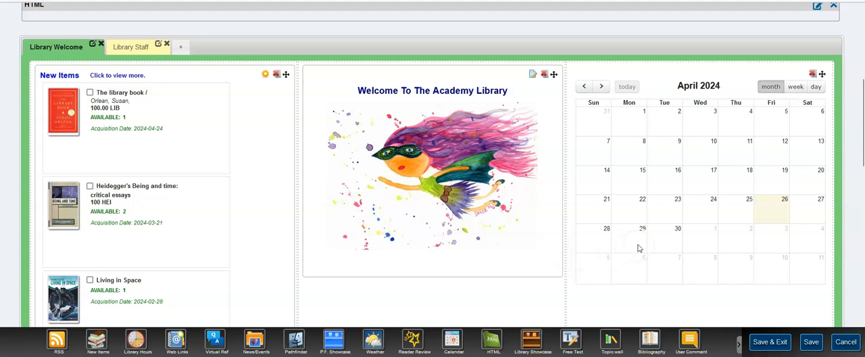
mouse_move(666, 225)
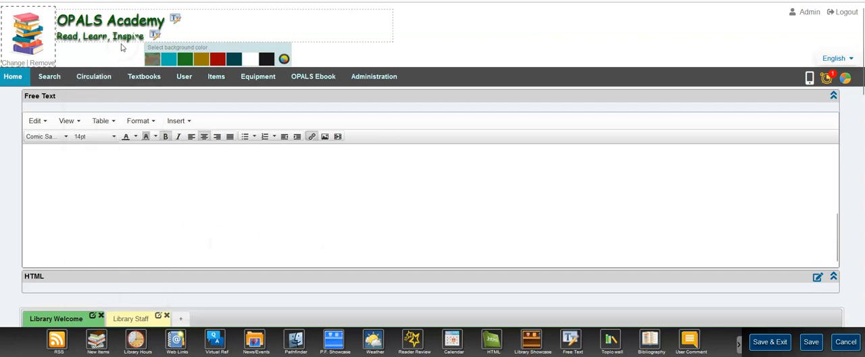
mouse_move(115, 52)
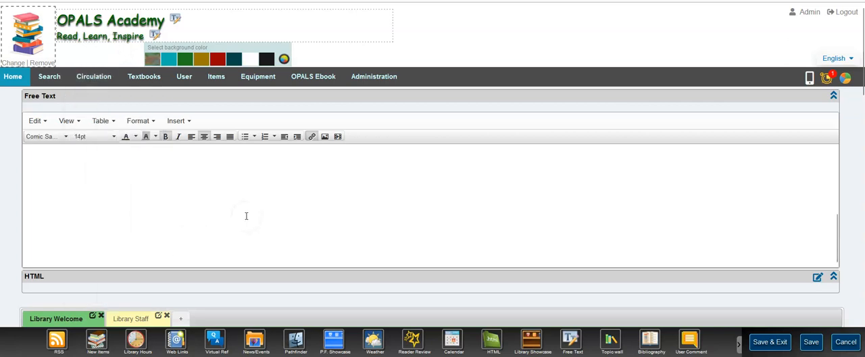
scroll("down", 3)
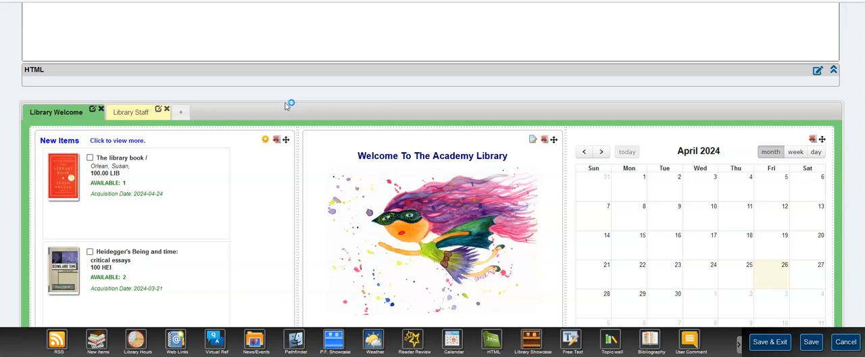
mouse_move(286, 106)
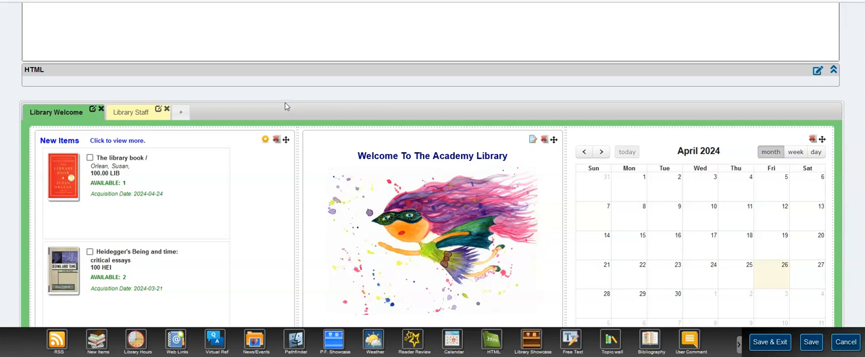